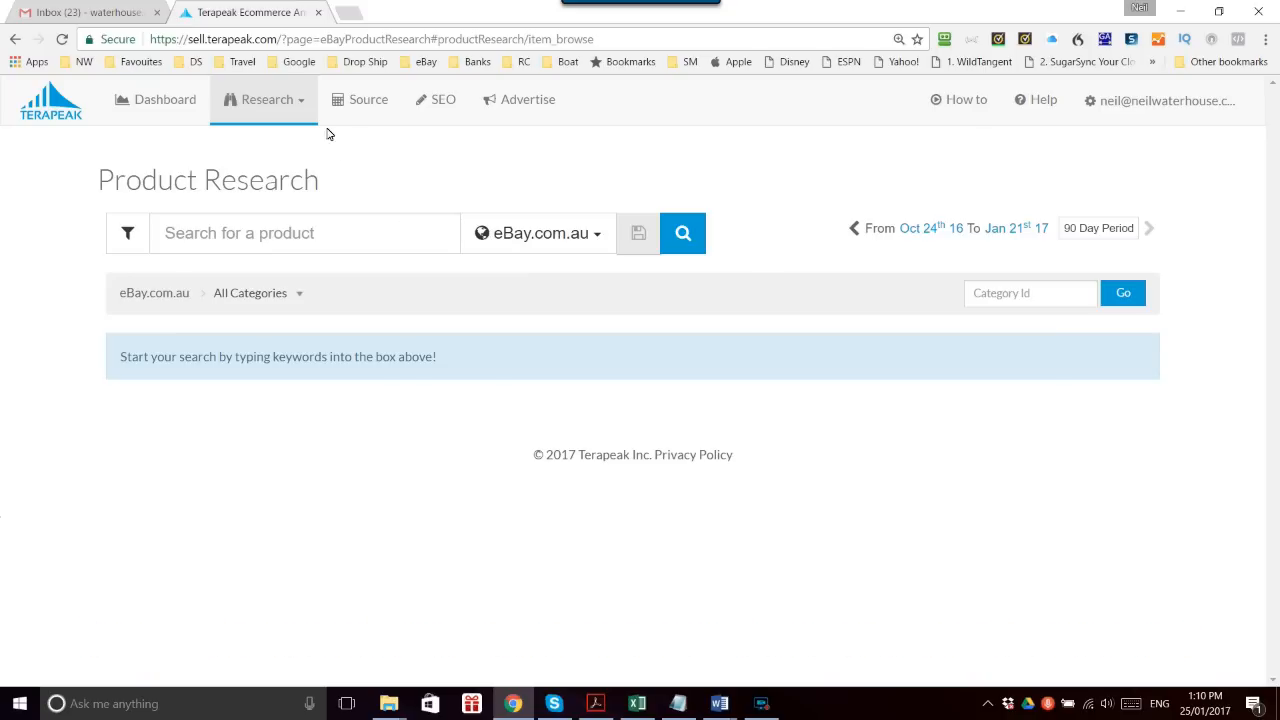
# - Search 'solar panel' on eBay.com.au in Product Research, showing 36,045 listings and 52.90% sell-through
pyautogui.click(264, 99)
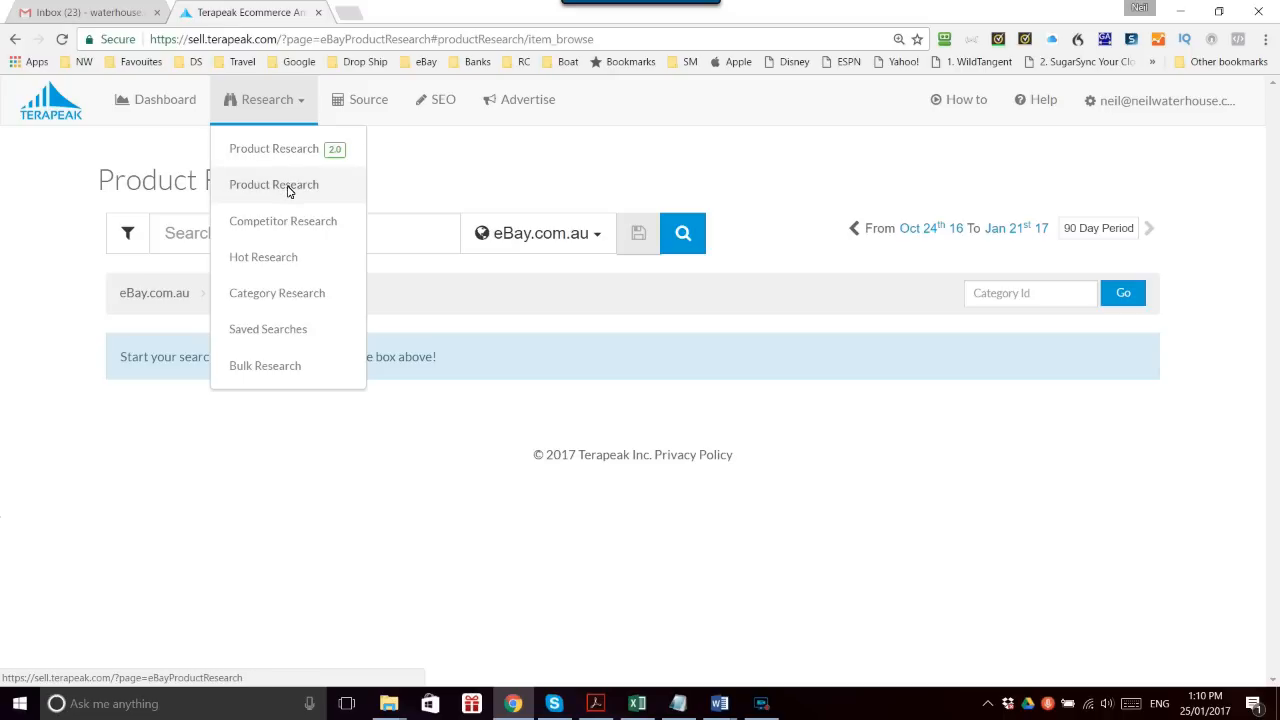
pyautogui.moveTo(283, 148)
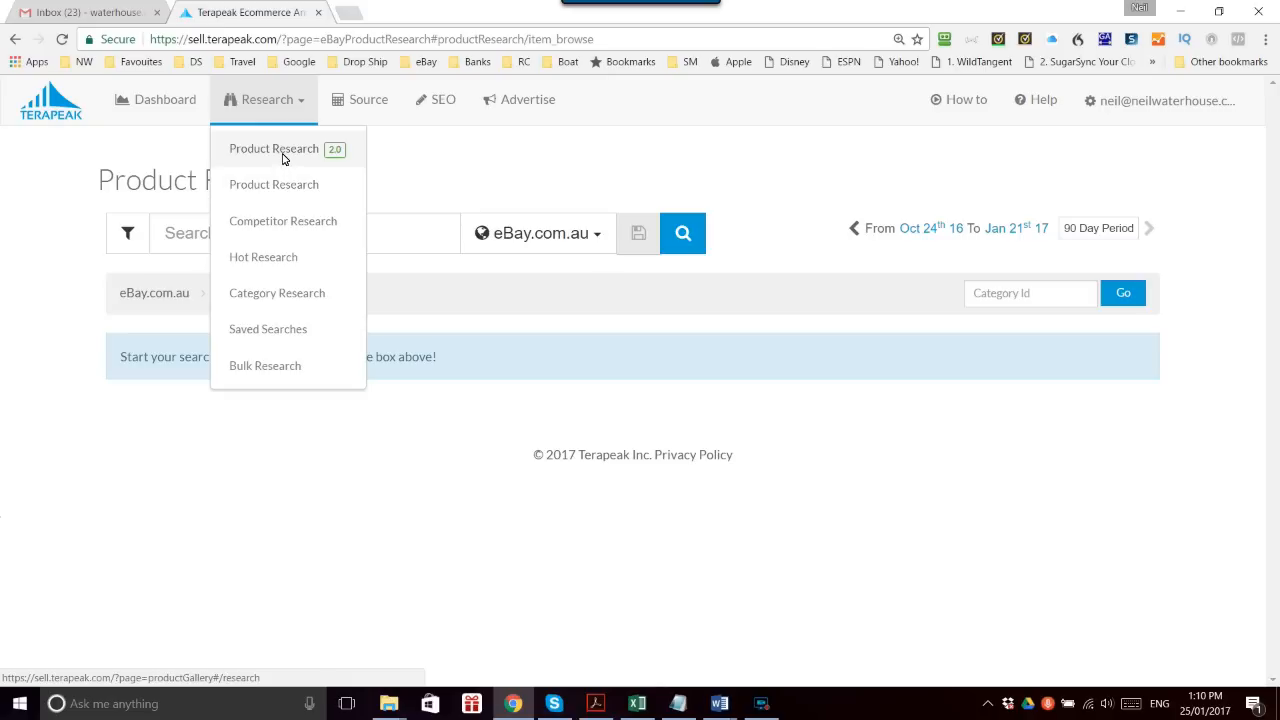
pyautogui.moveTo(290, 190)
pyautogui.write('s')
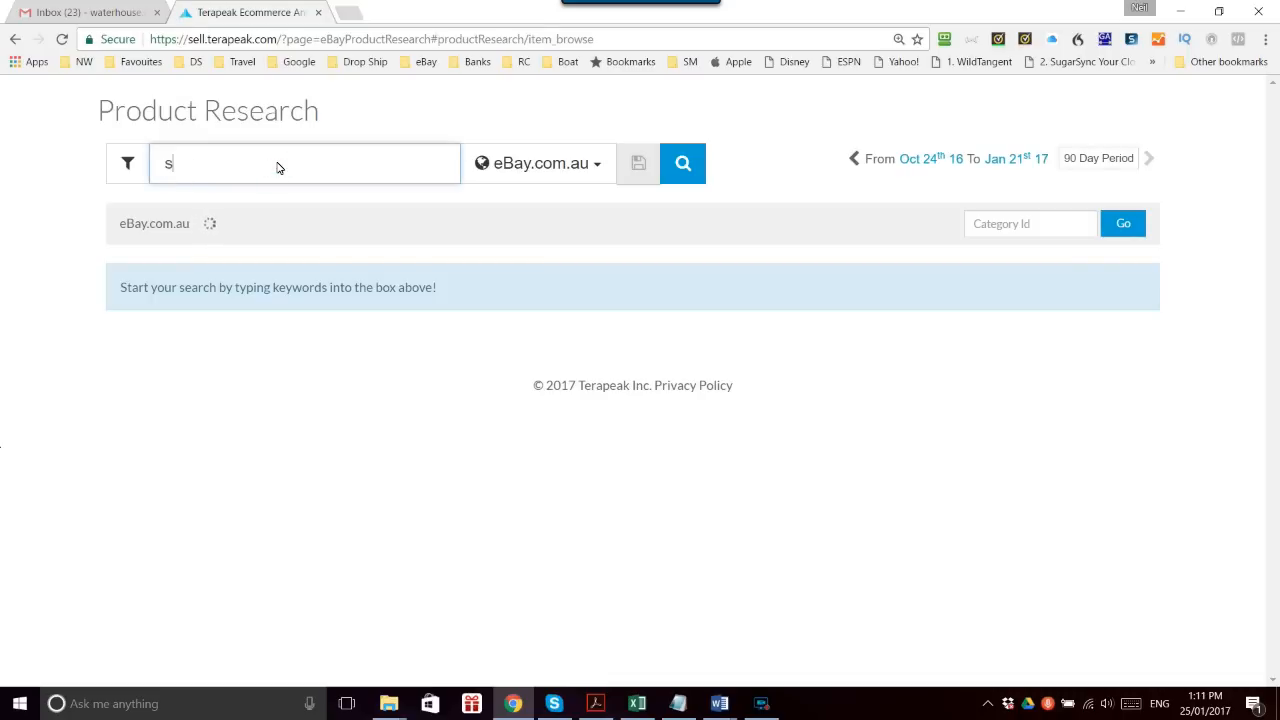
pyautogui.write('olar')
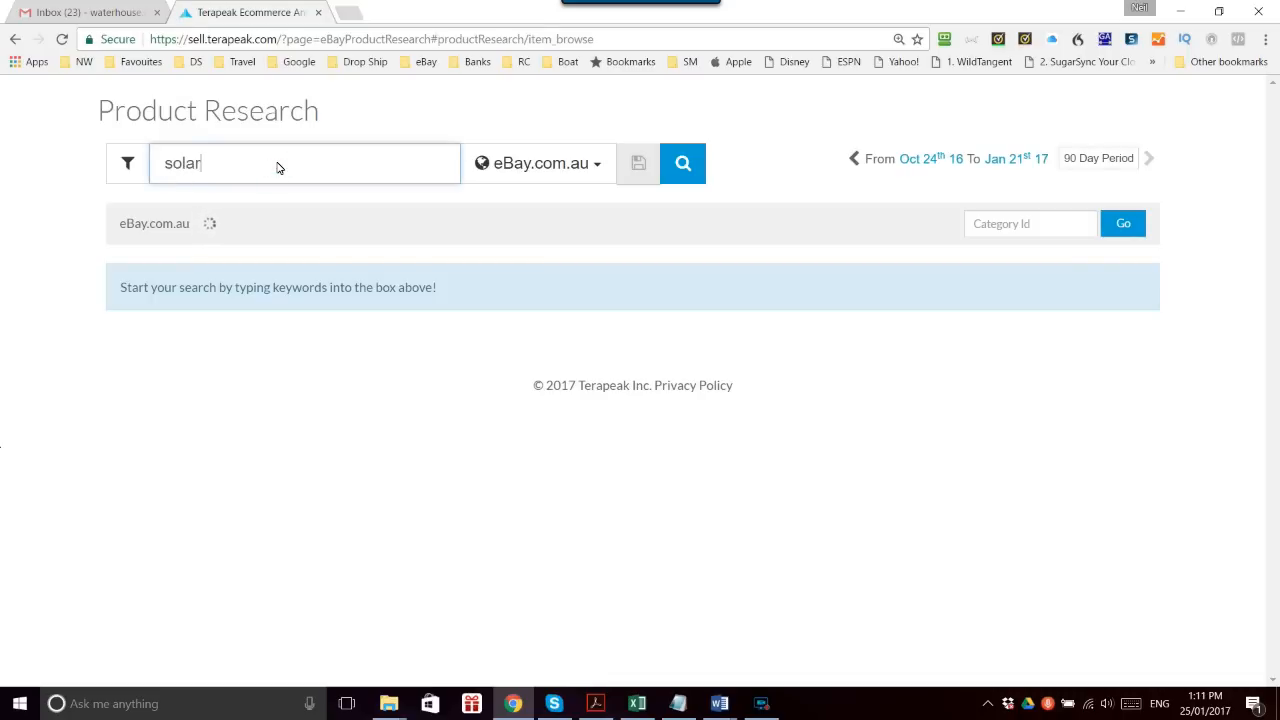
pyautogui.write('p')
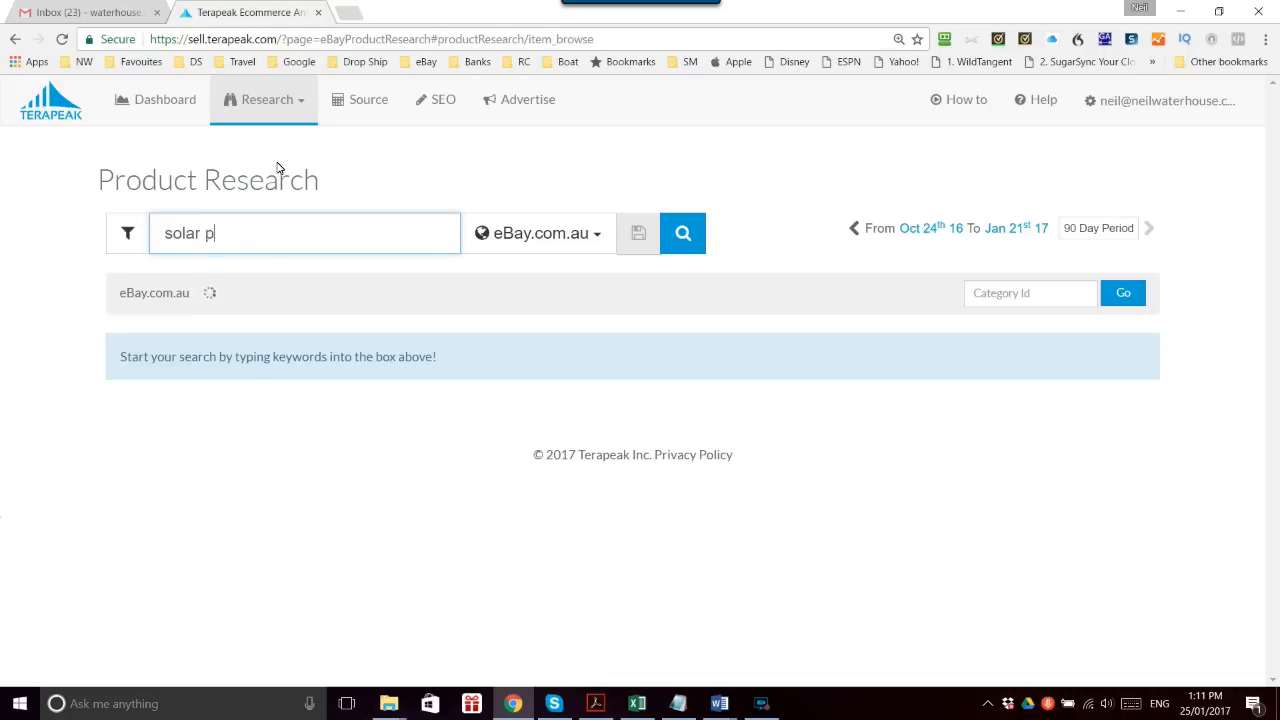
pyautogui.write('anel')
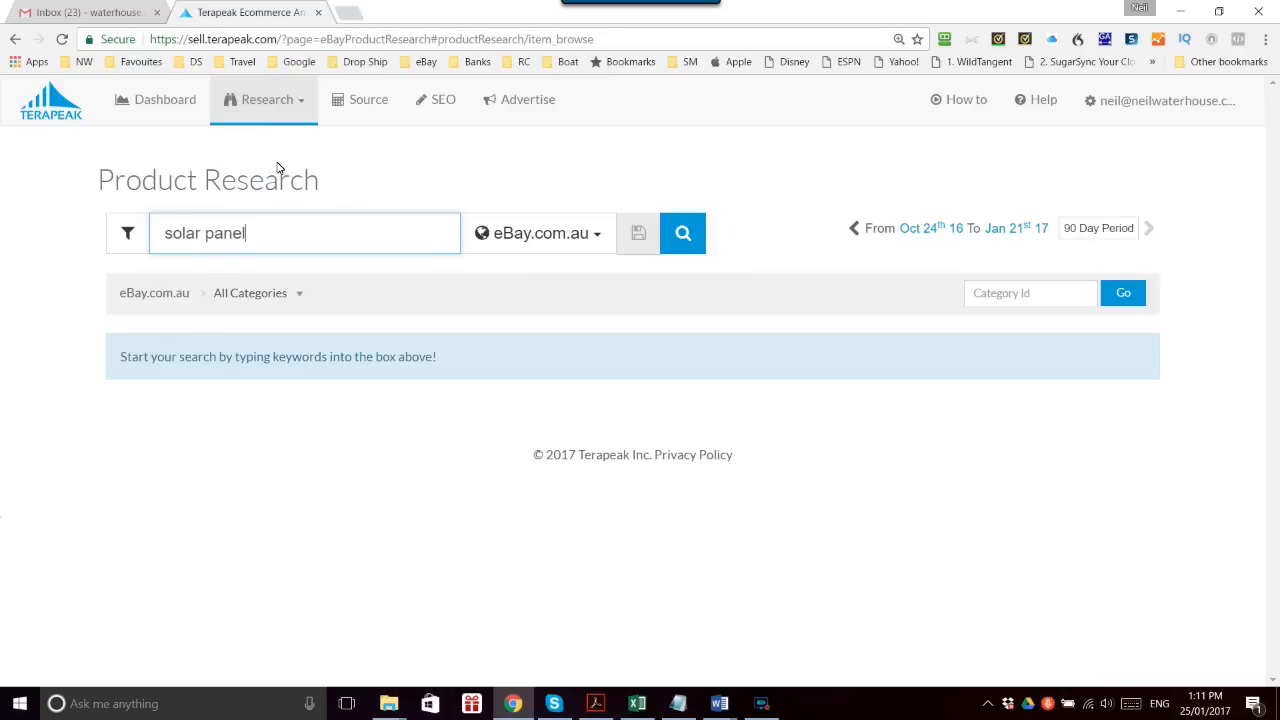
pyautogui.click(683, 233)
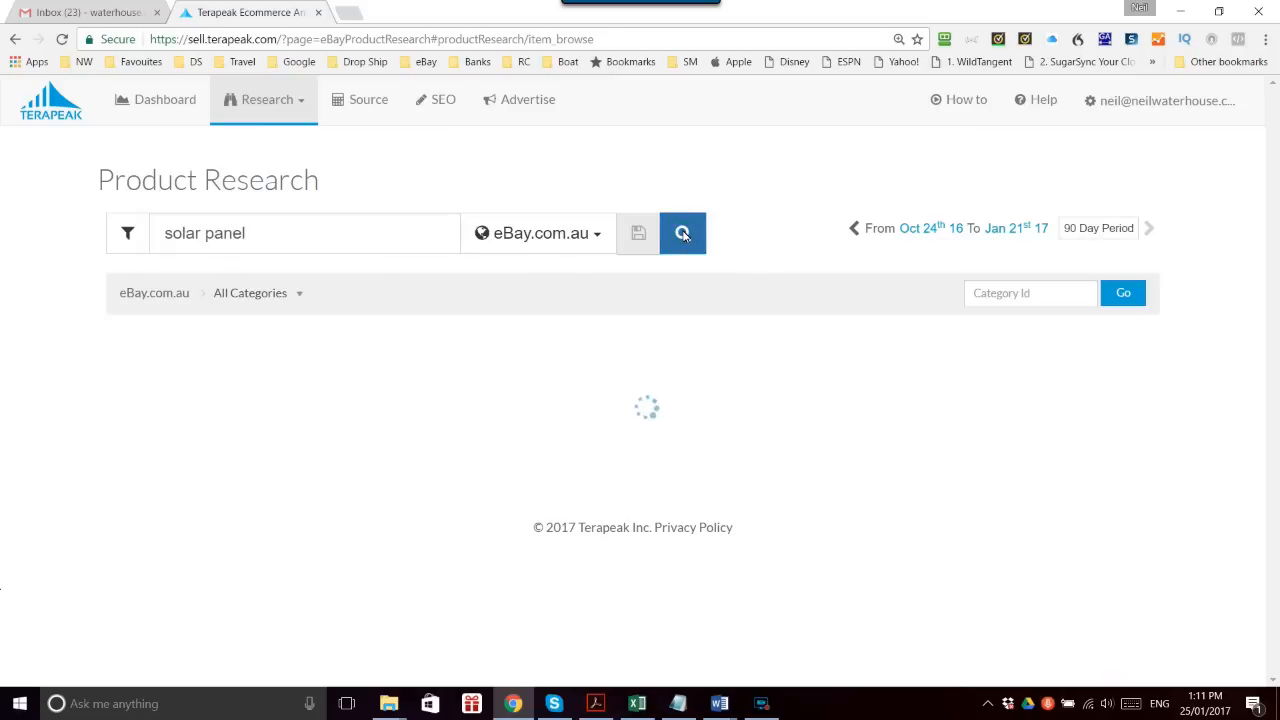
pyautogui.click(683, 233)
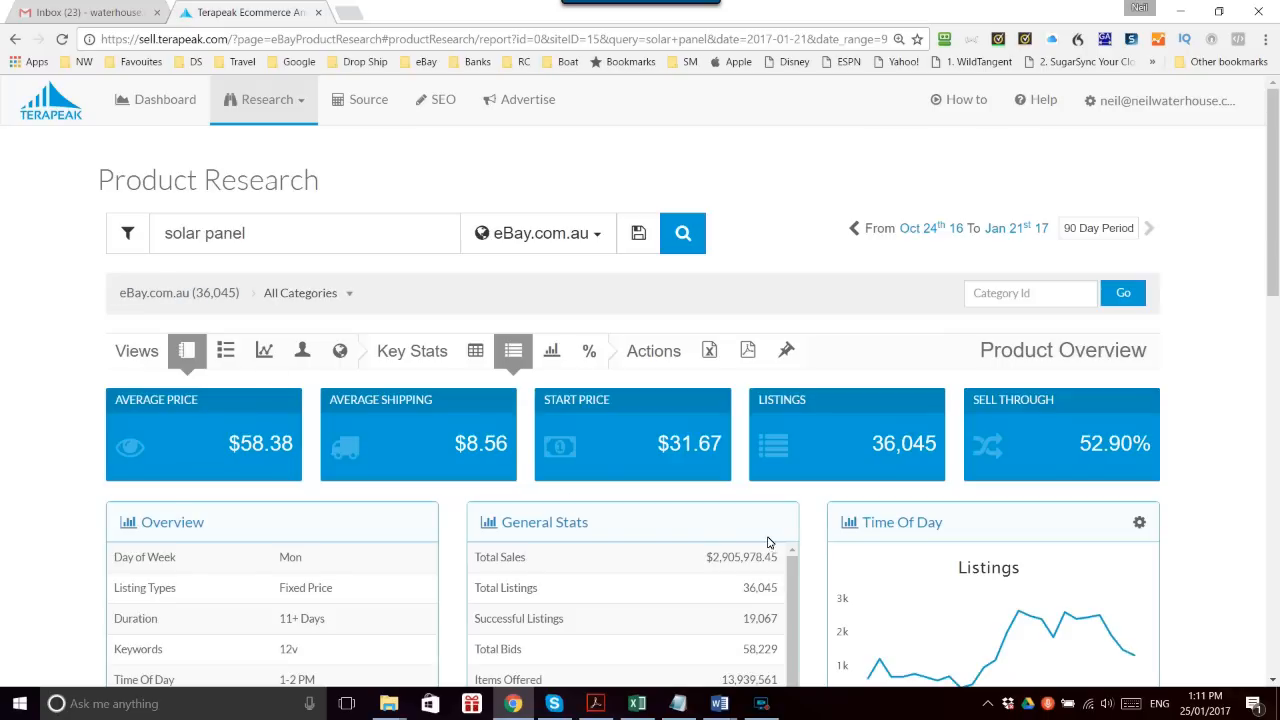
pyautogui.moveTo(752, 571)
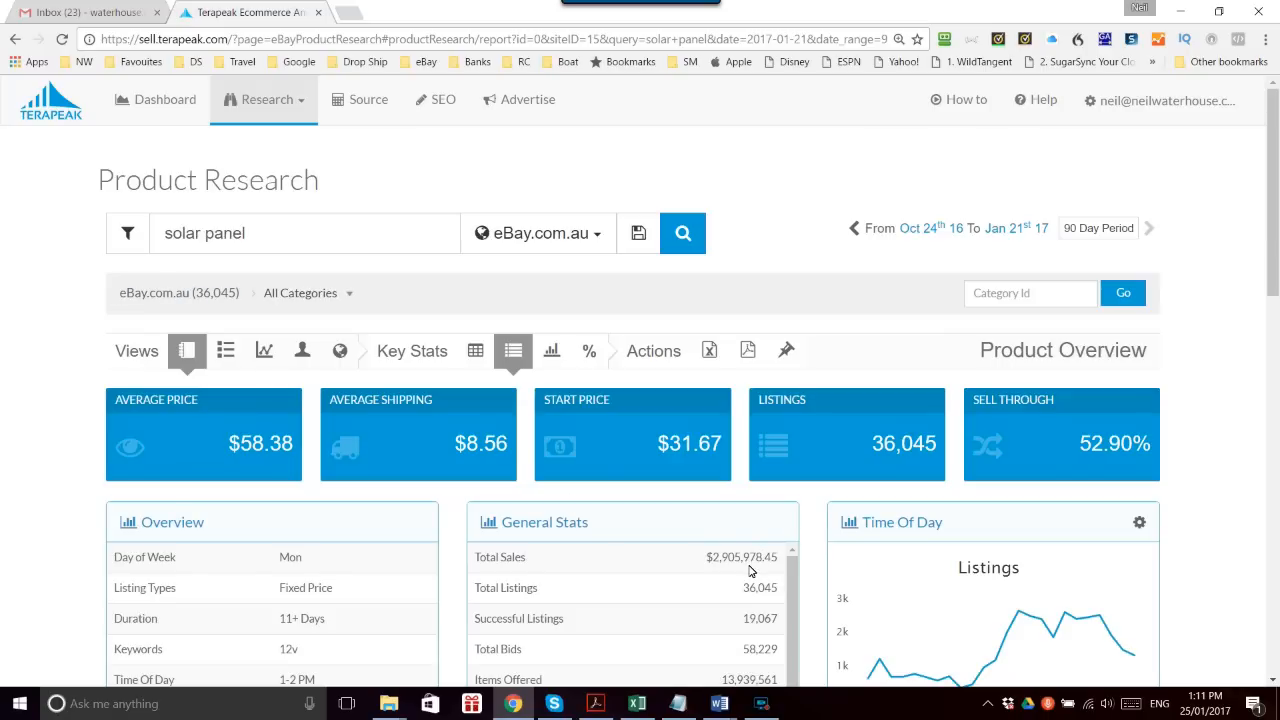
pyautogui.moveTo(302, 350)
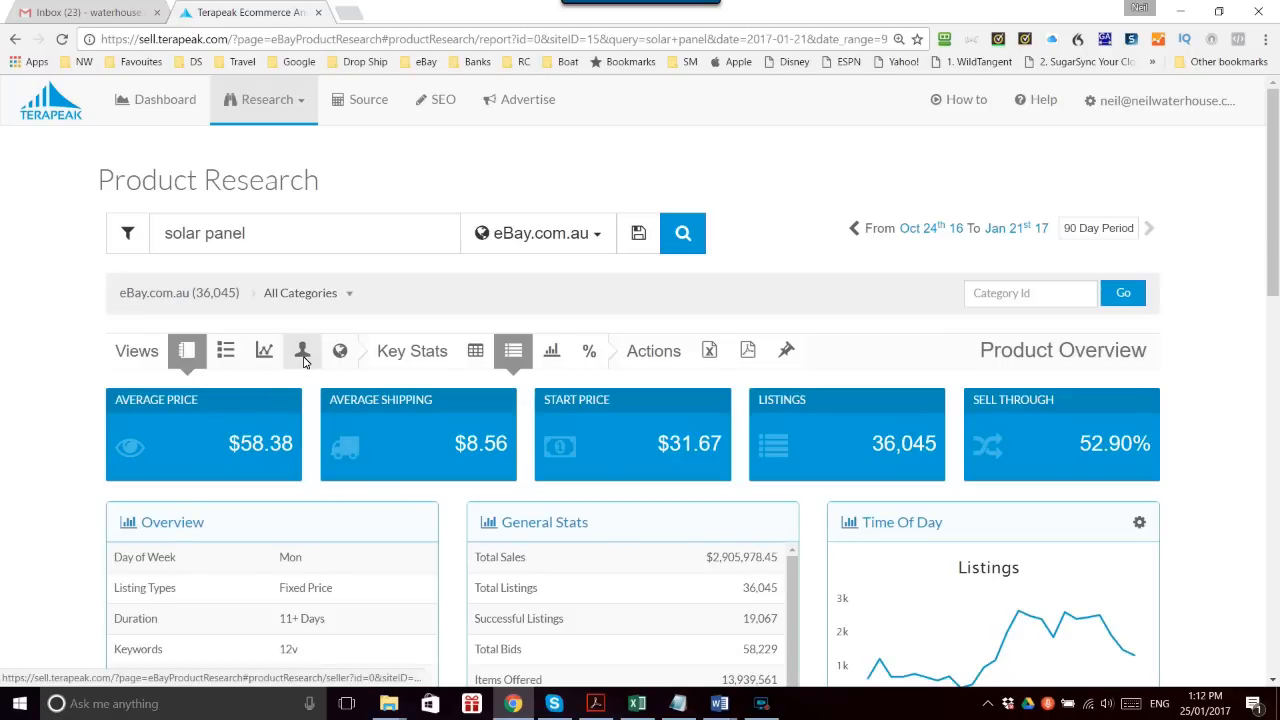
# - Switch to the Top Sellers view, led by a seller with $389,243.58 in sales
pyautogui.click(302, 350)
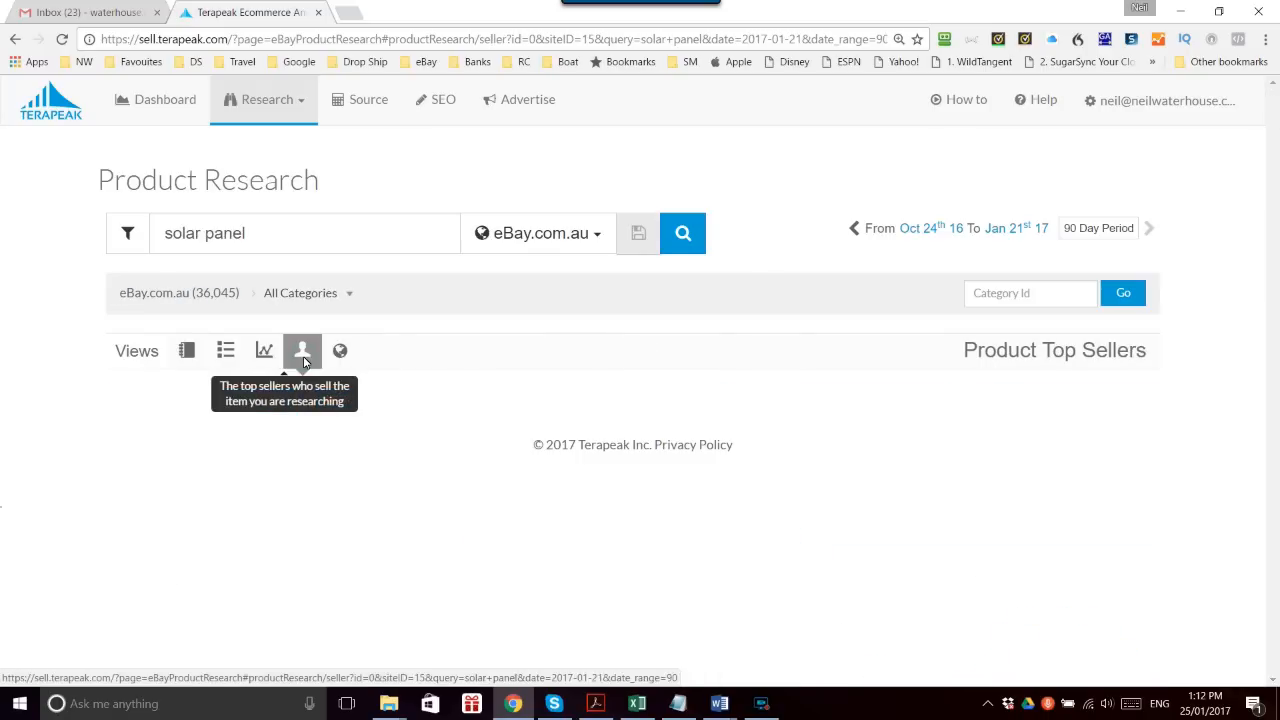
pyautogui.click(303, 350)
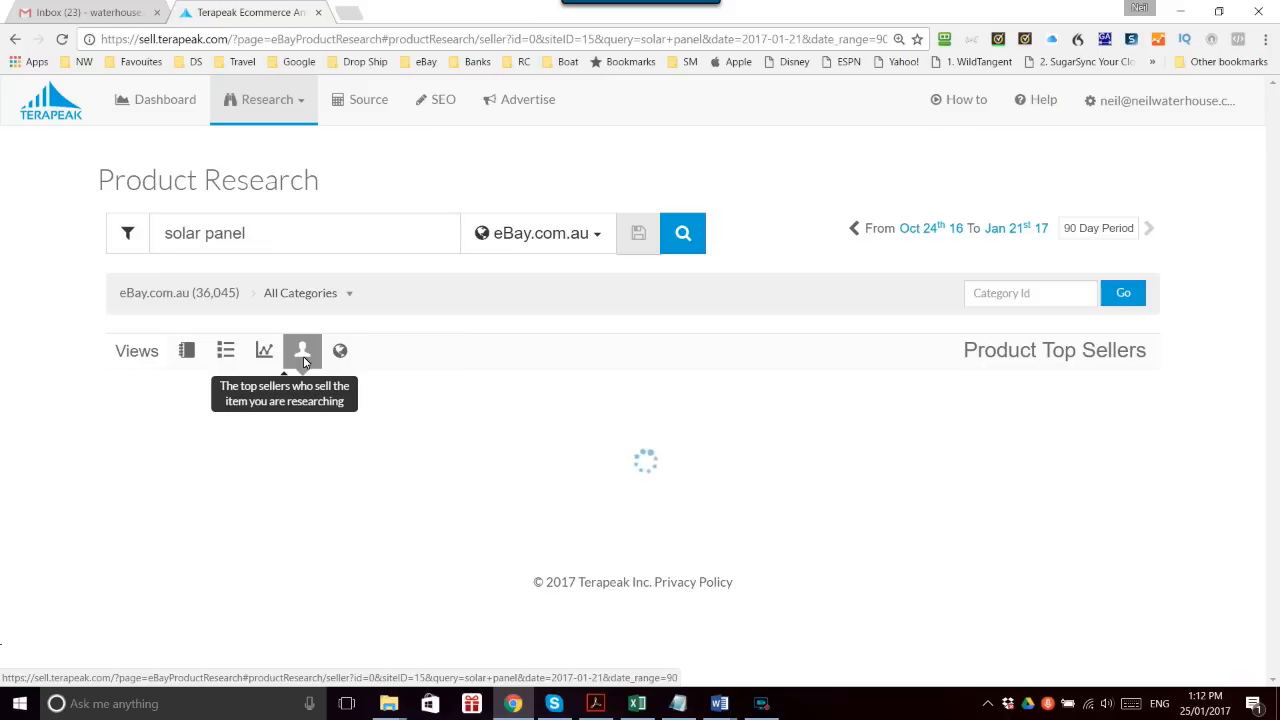
pyautogui.click(302, 350)
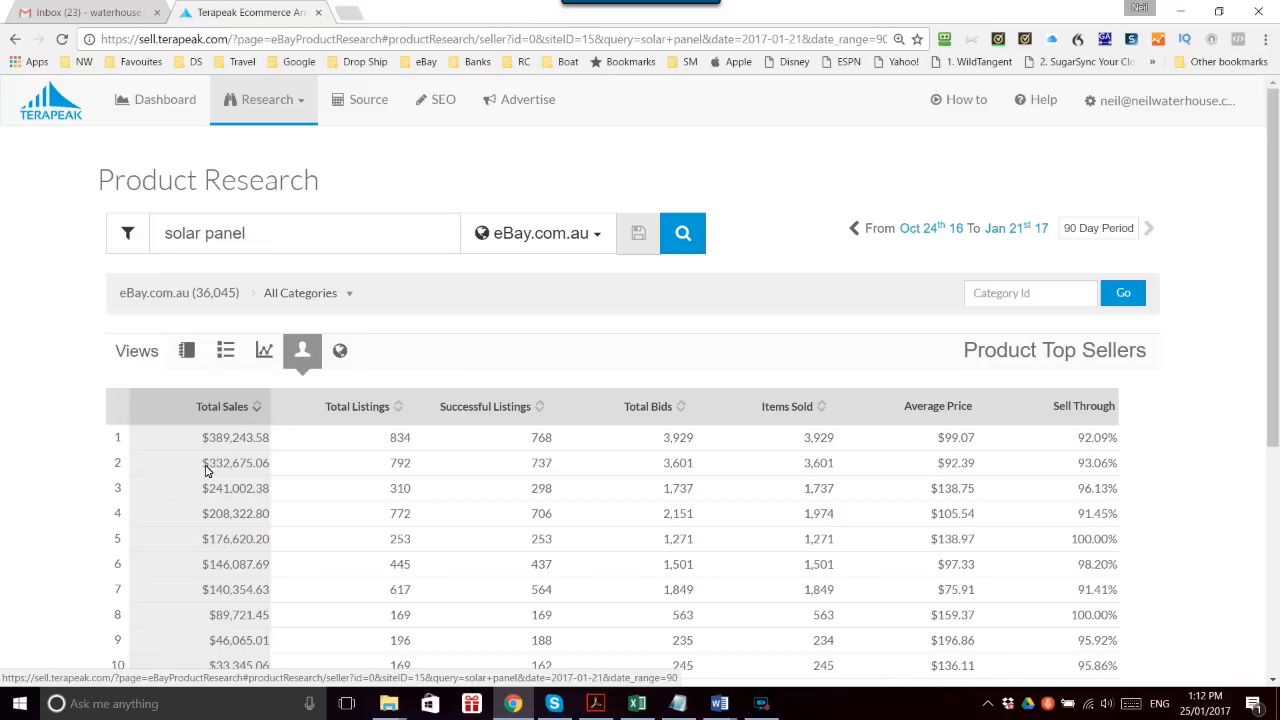
pyautogui.moveTo(133, 450)
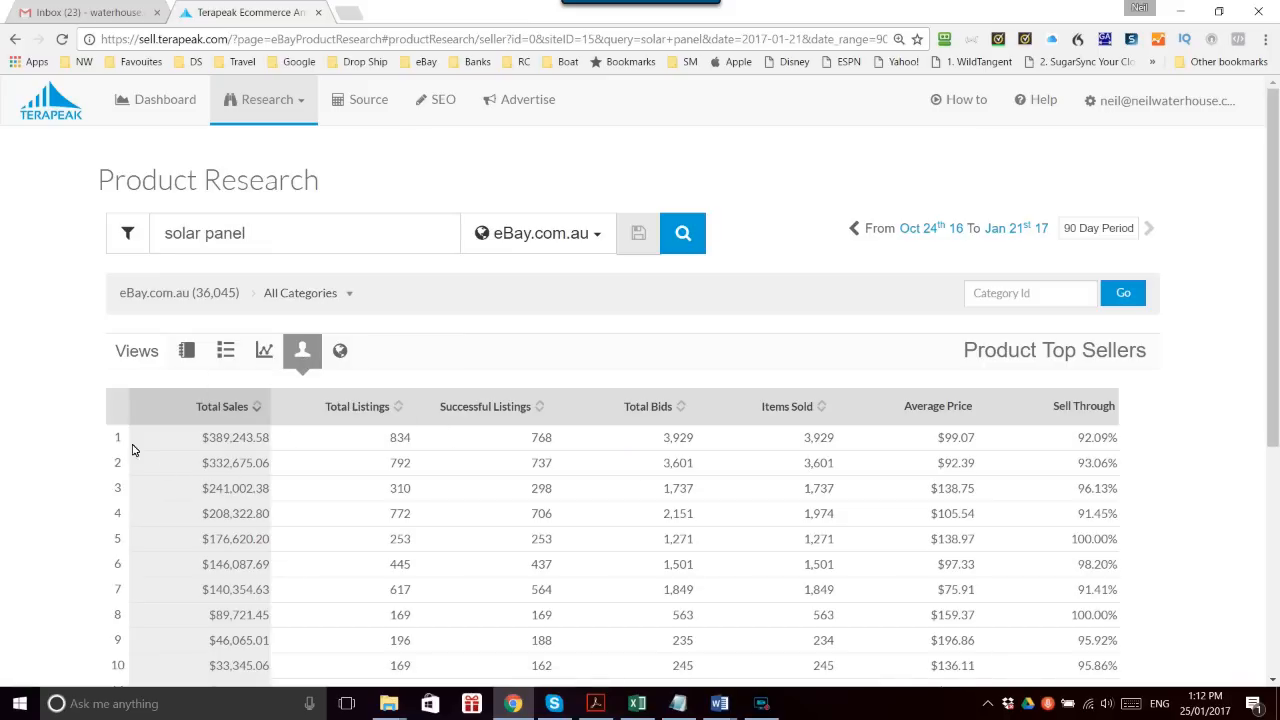
pyautogui.moveTo(128, 507)
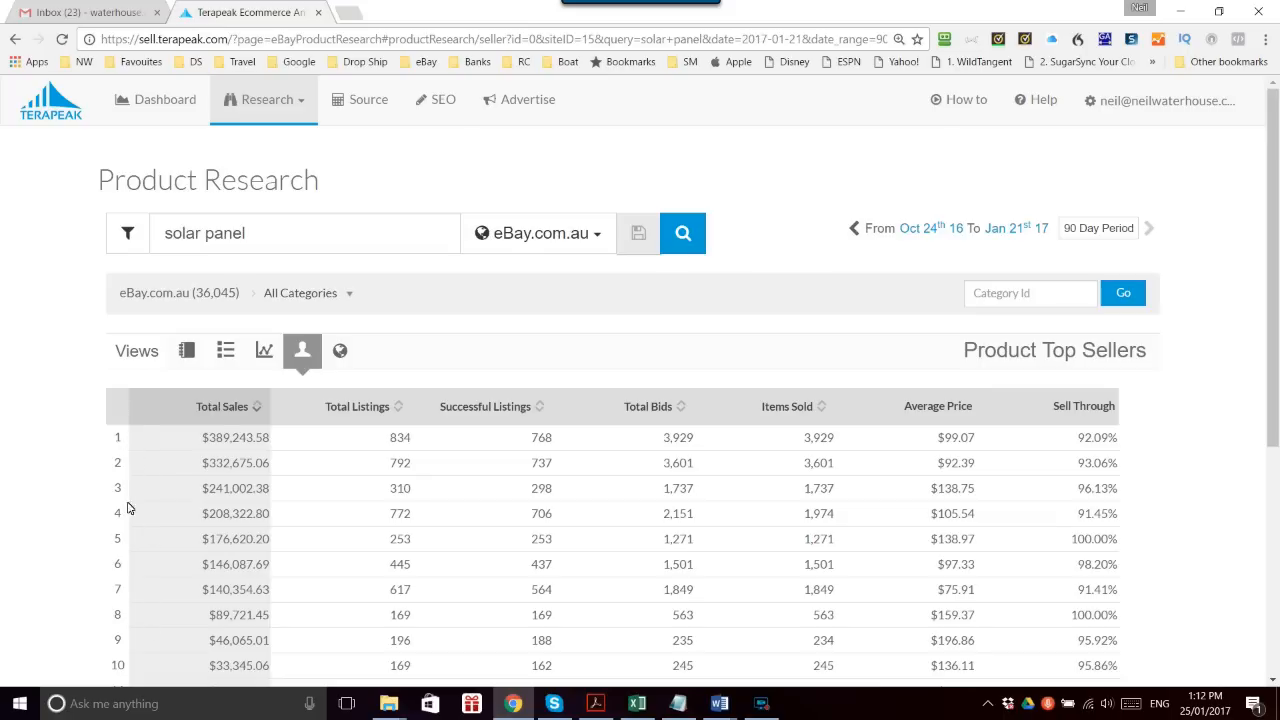
pyautogui.moveTo(221, 446)
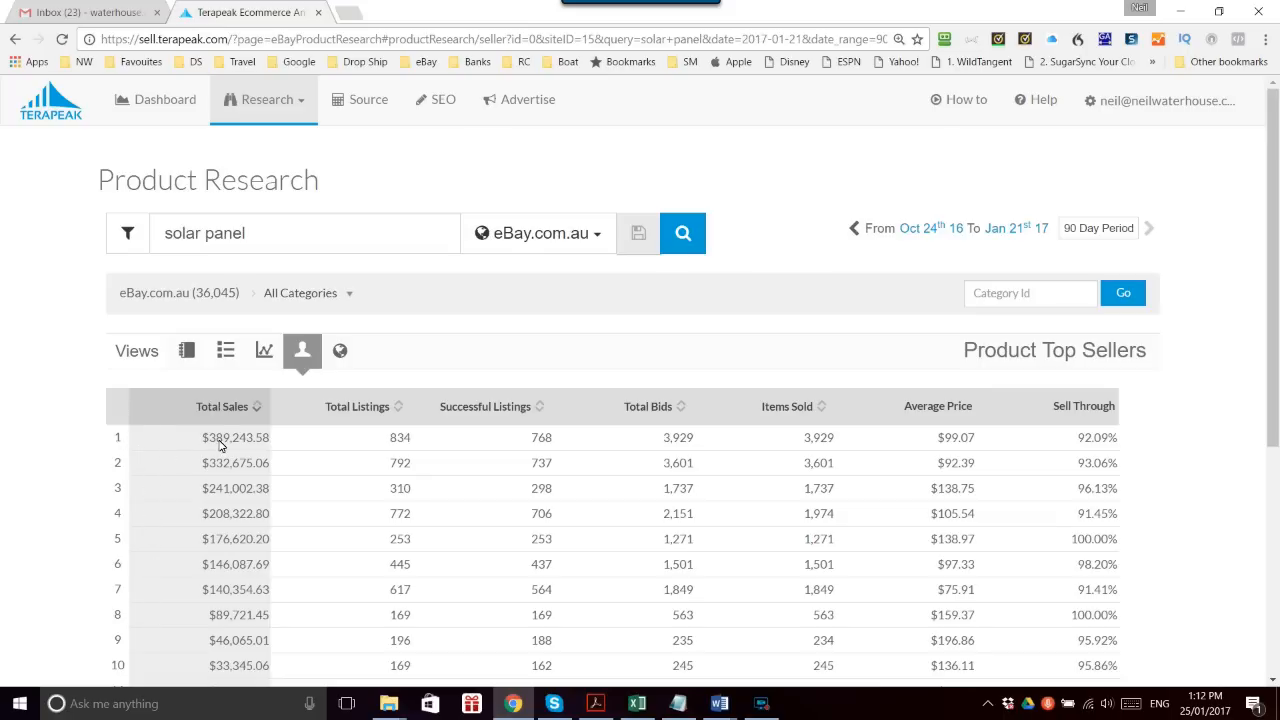
pyautogui.moveTo(174, 471)
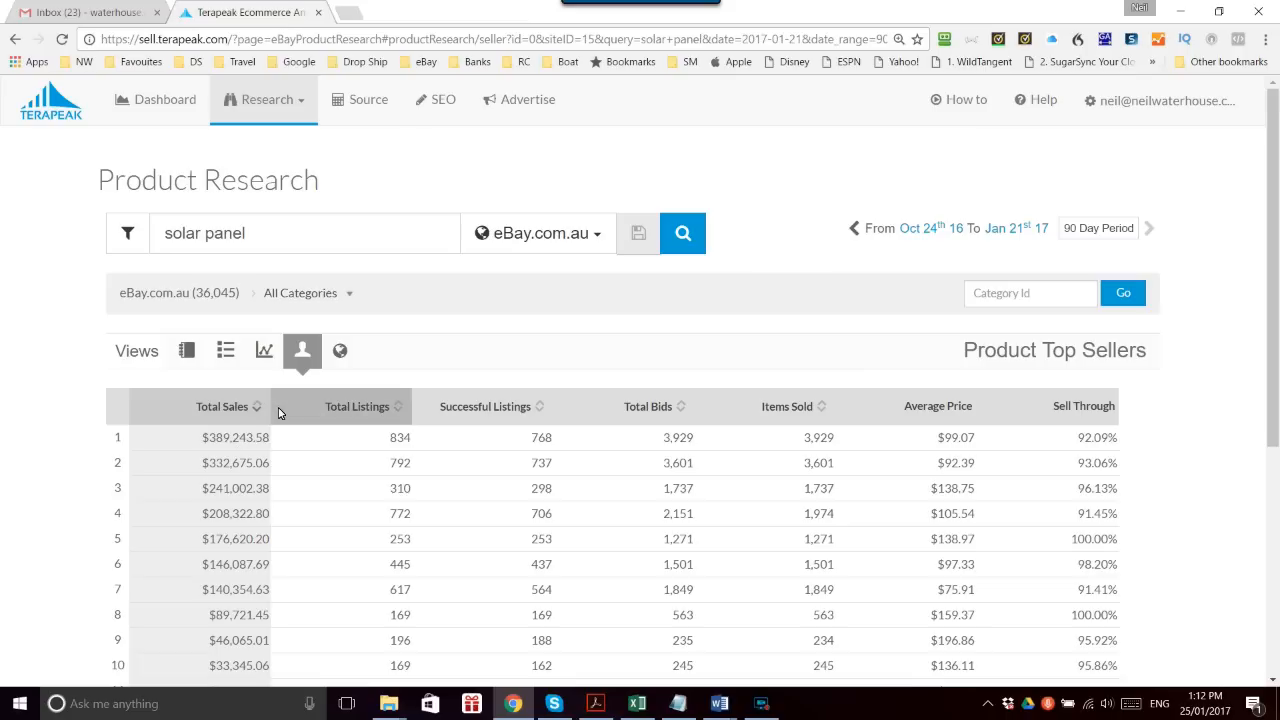
pyautogui.moveTo(420, 357)
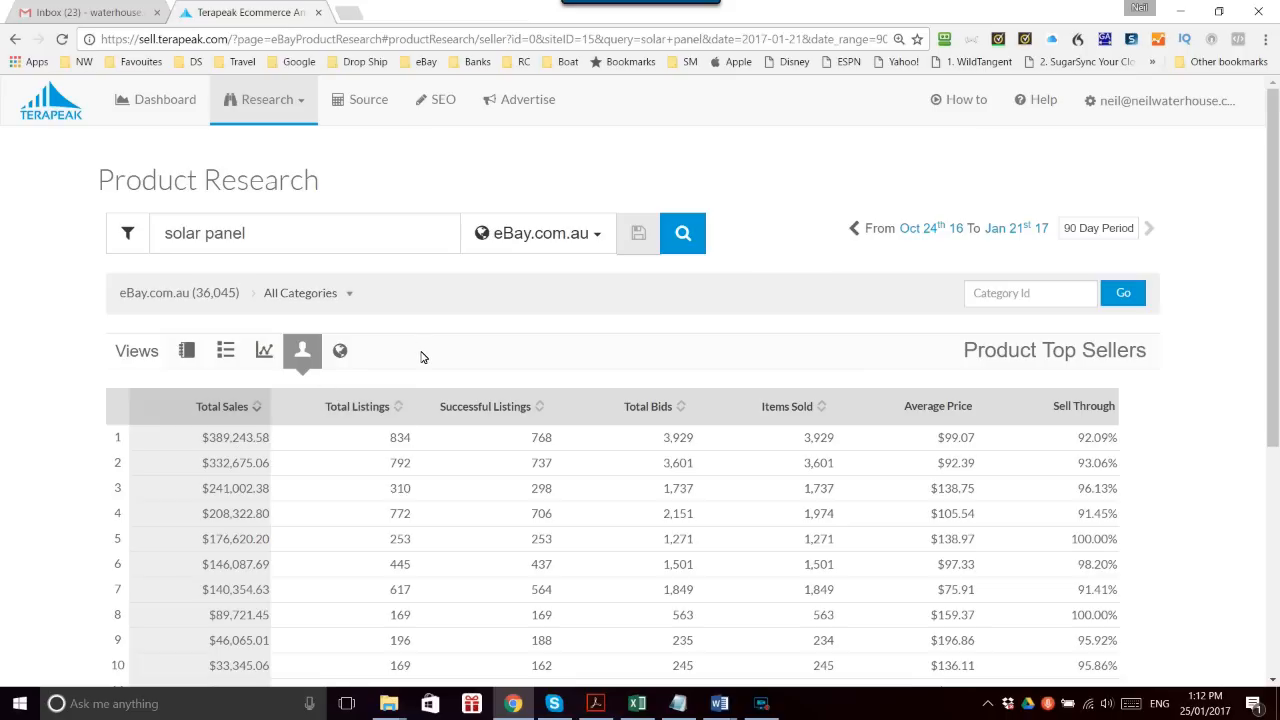
pyautogui.moveTo(226, 350)
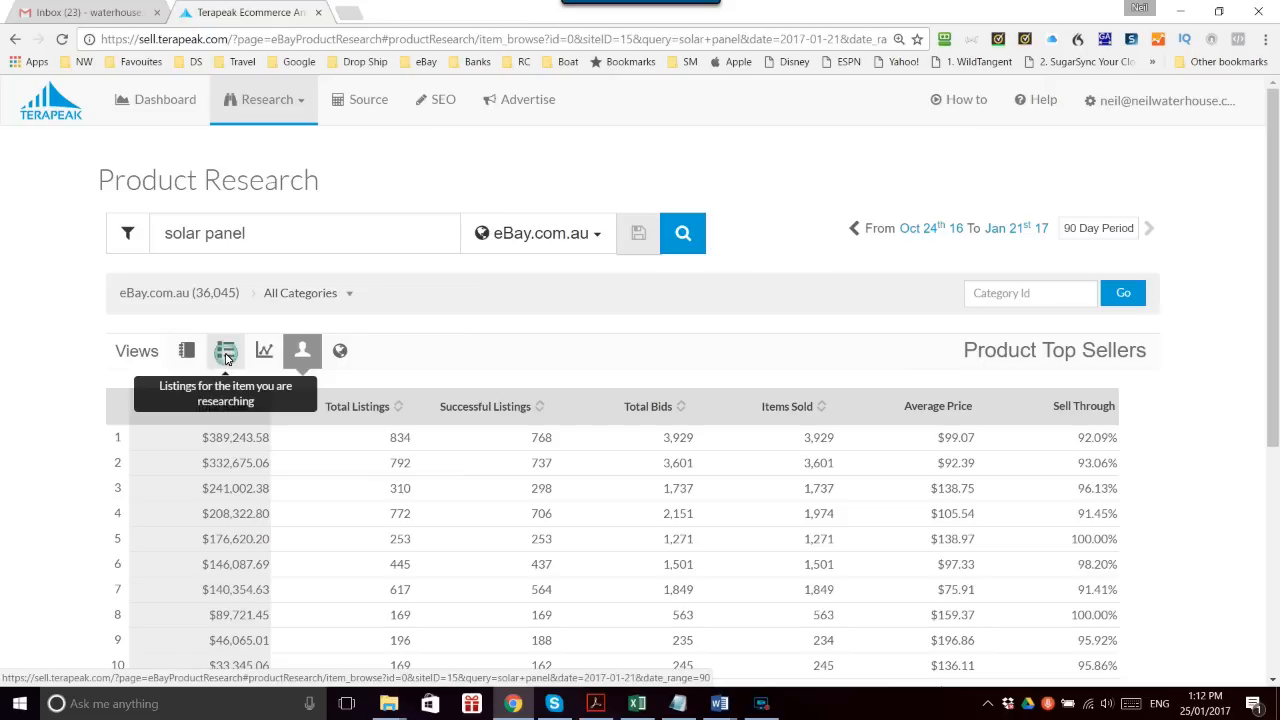
# - Switch to the Listings view and scroll through the solar panel listings table
pyautogui.click(225, 350)
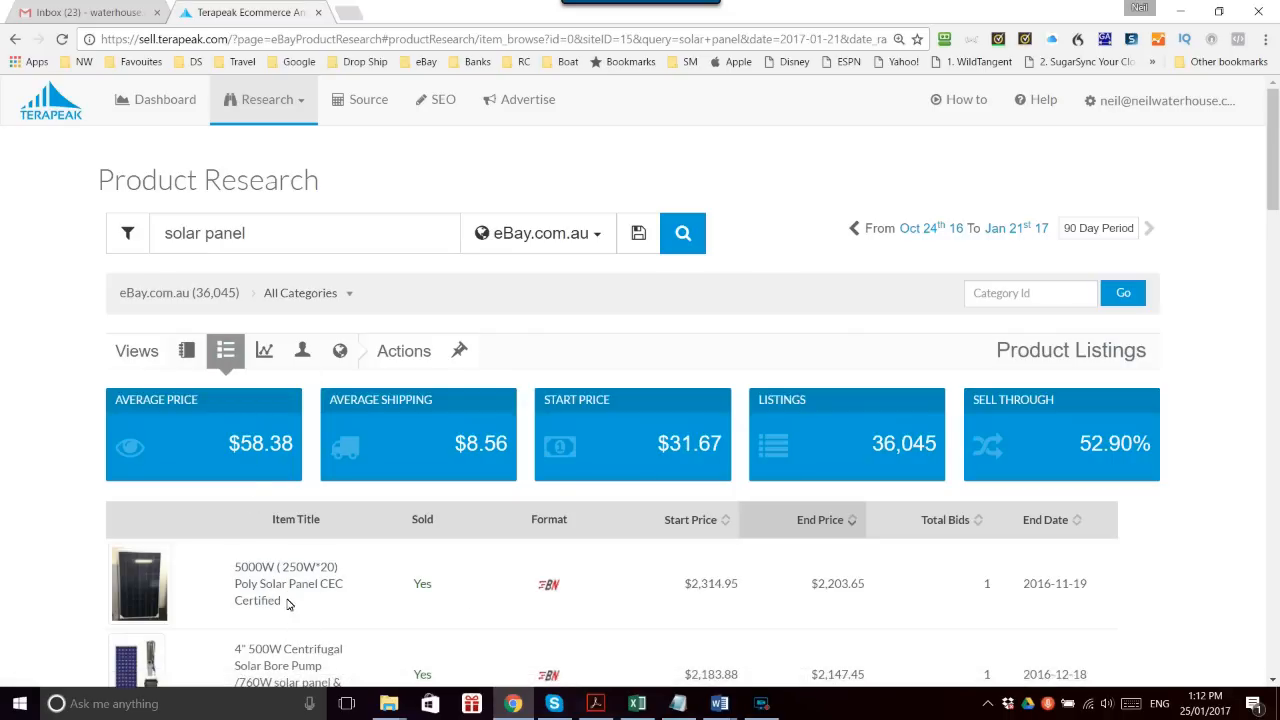
pyautogui.moveTo(205, 234)
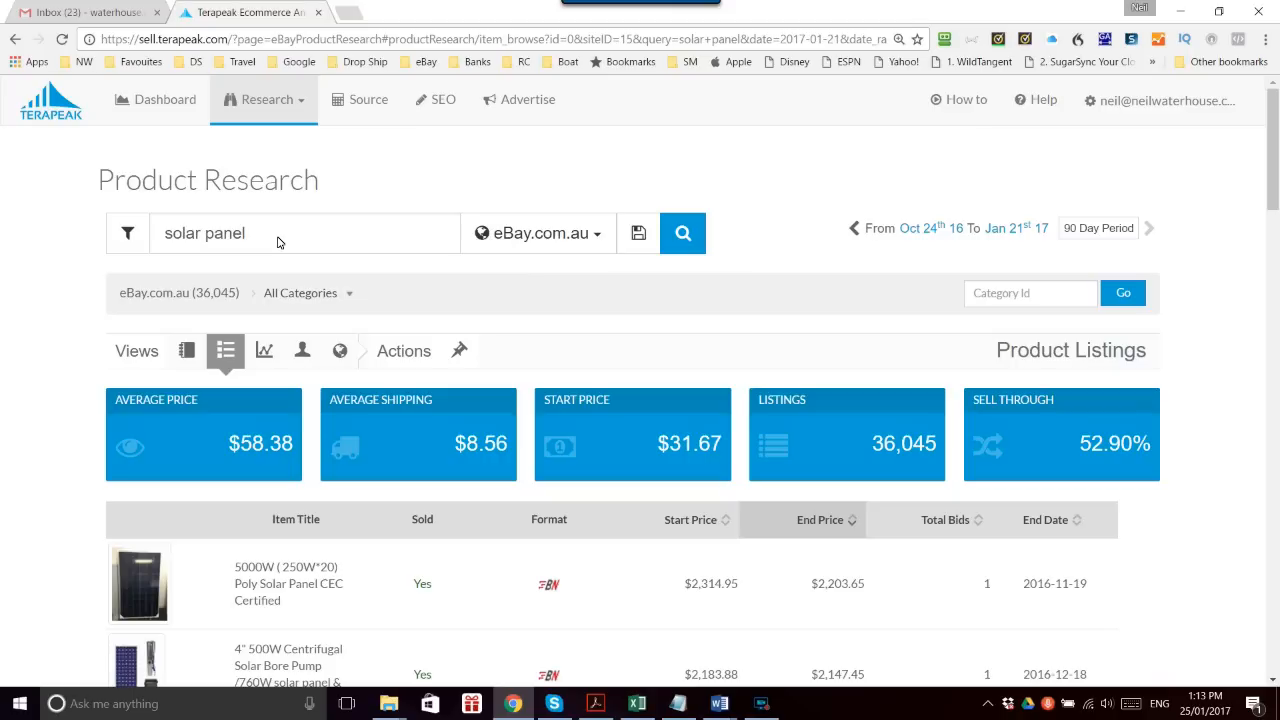
pyautogui.moveTo(335, 238)
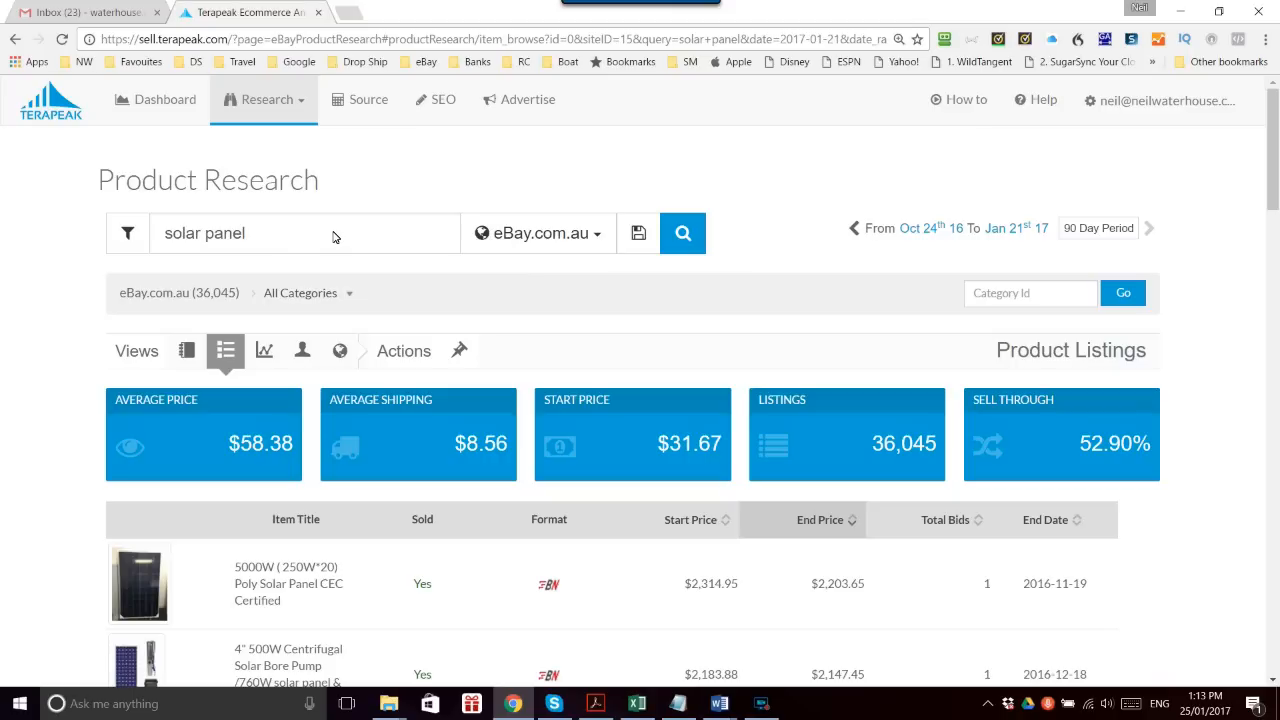
pyautogui.scroll(-3)
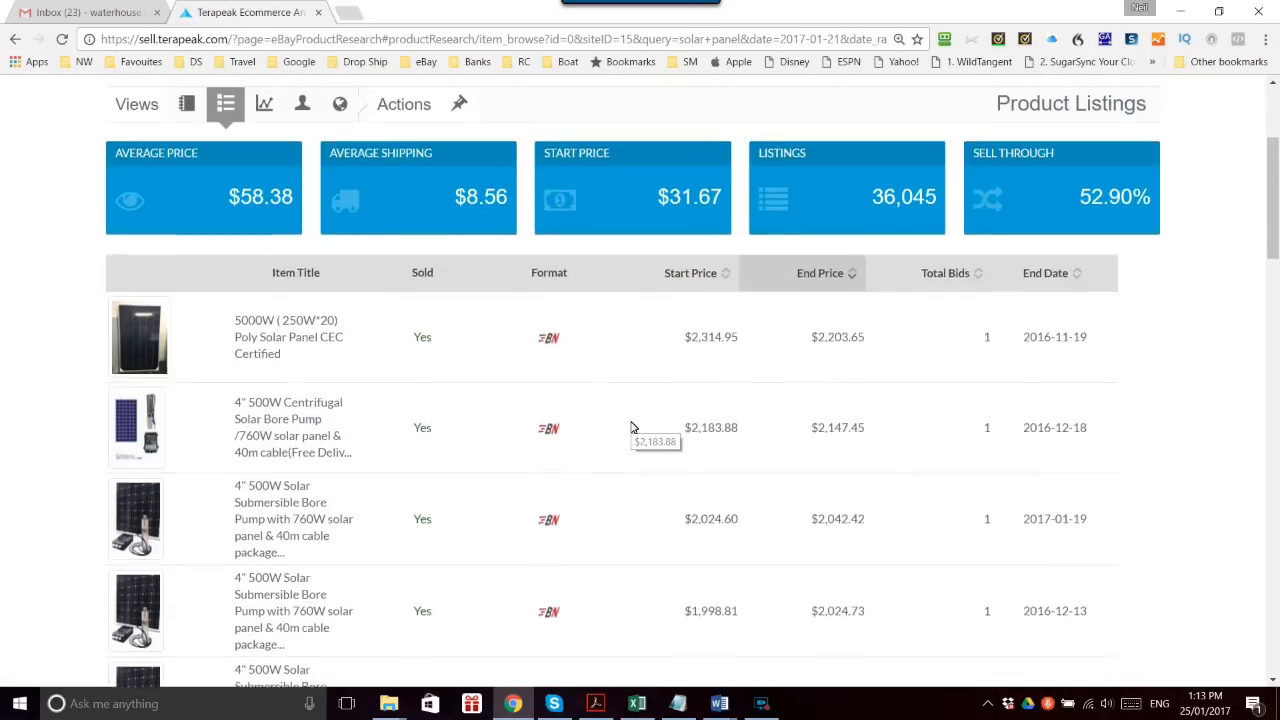
pyautogui.scroll(3)
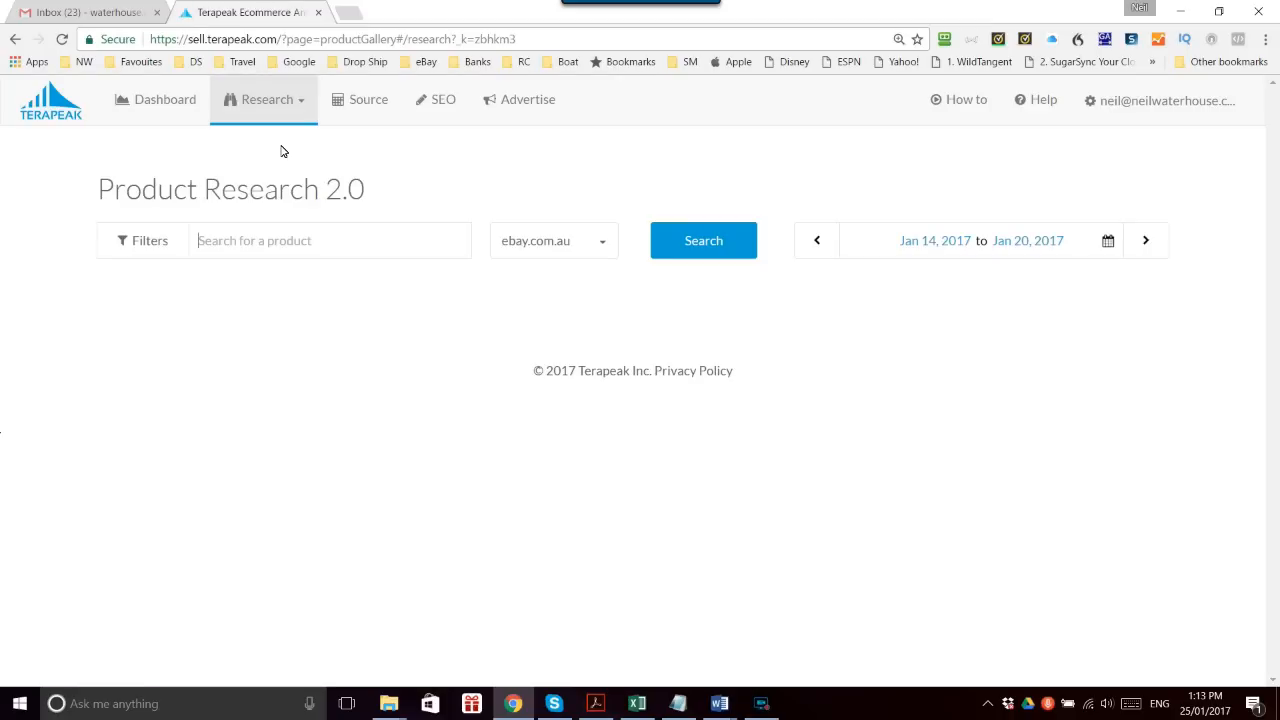
# - Enter 'solar panel' in the Product Research 2.0 search box without running it
pyautogui.write('s')
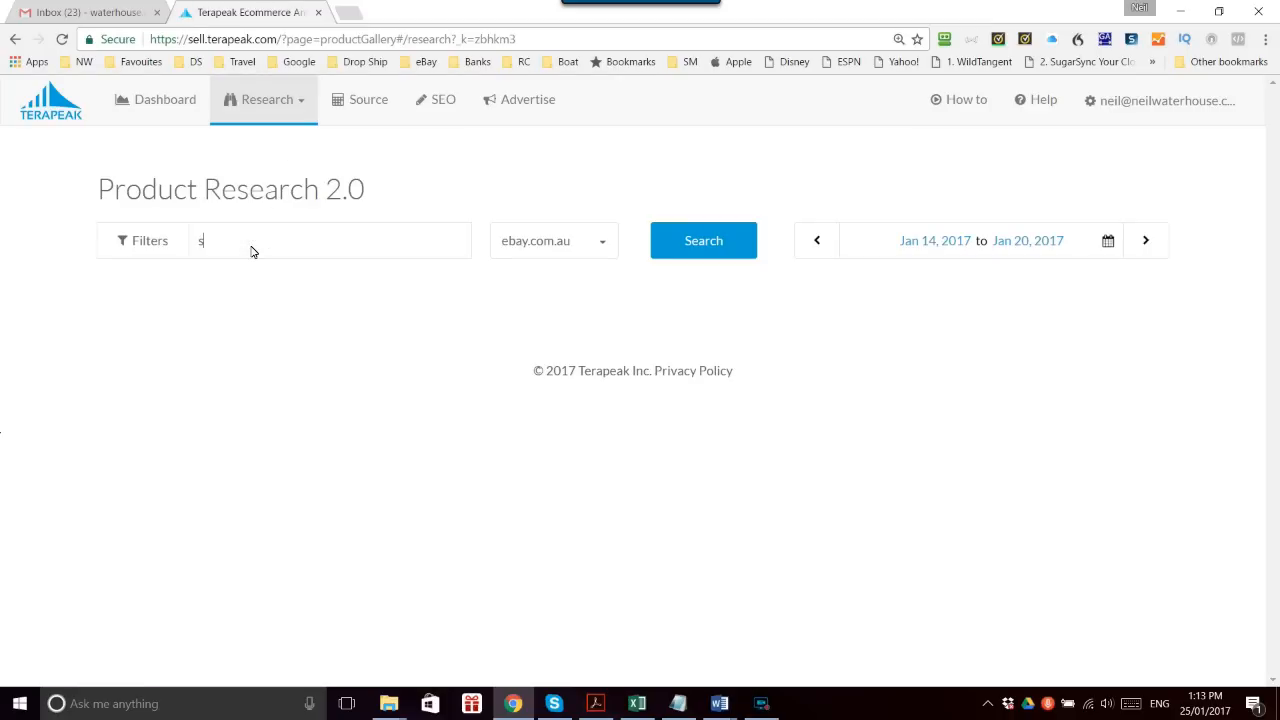
pyautogui.write('olar')
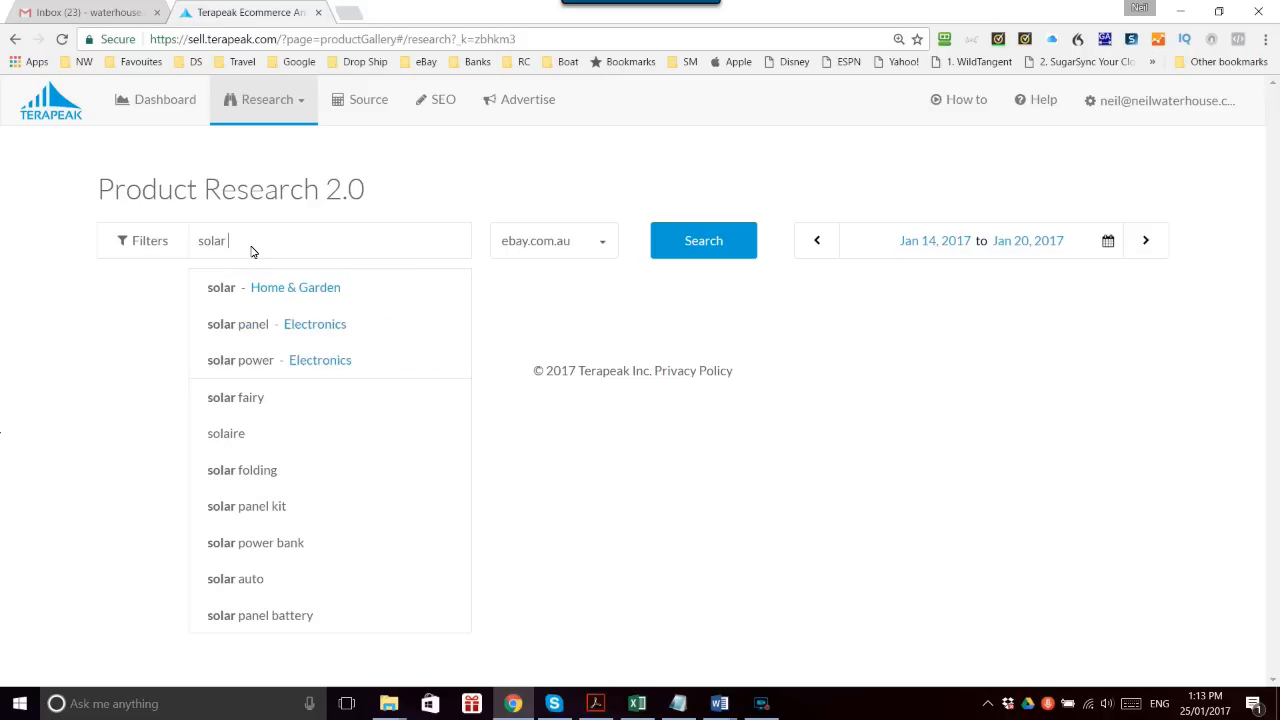
pyautogui.write('pa')
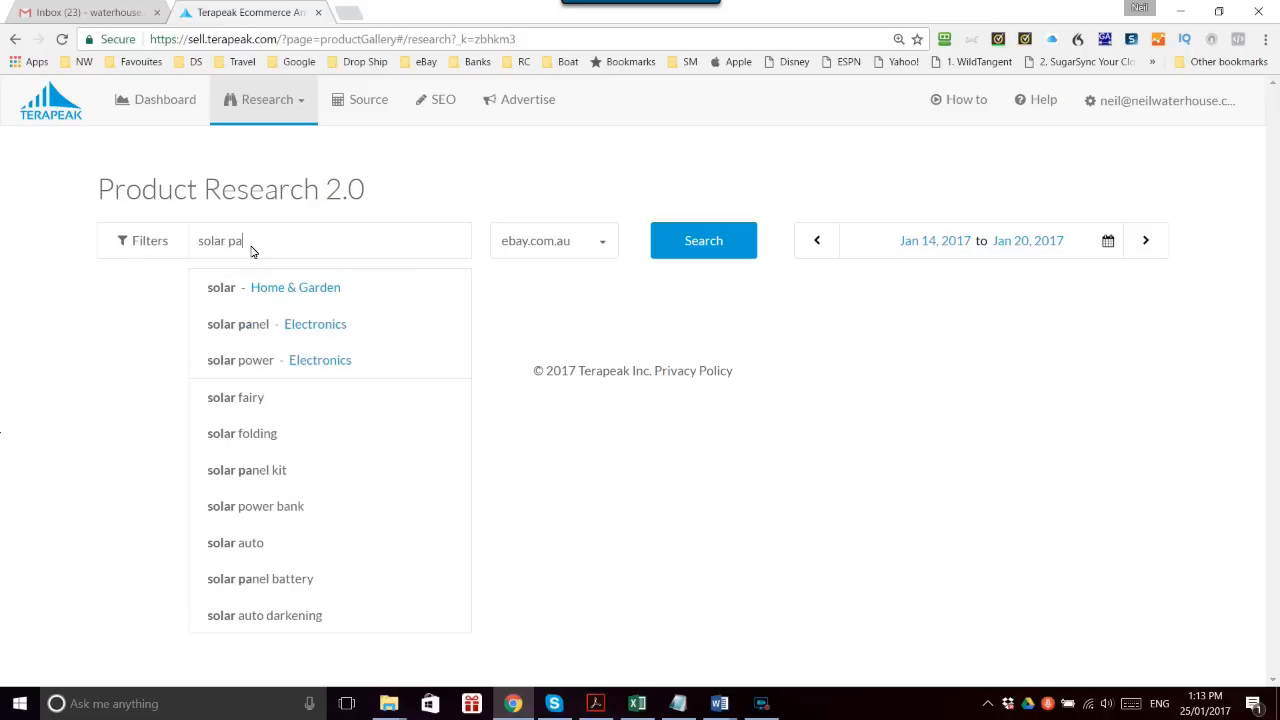
pyautogui.write('nel')
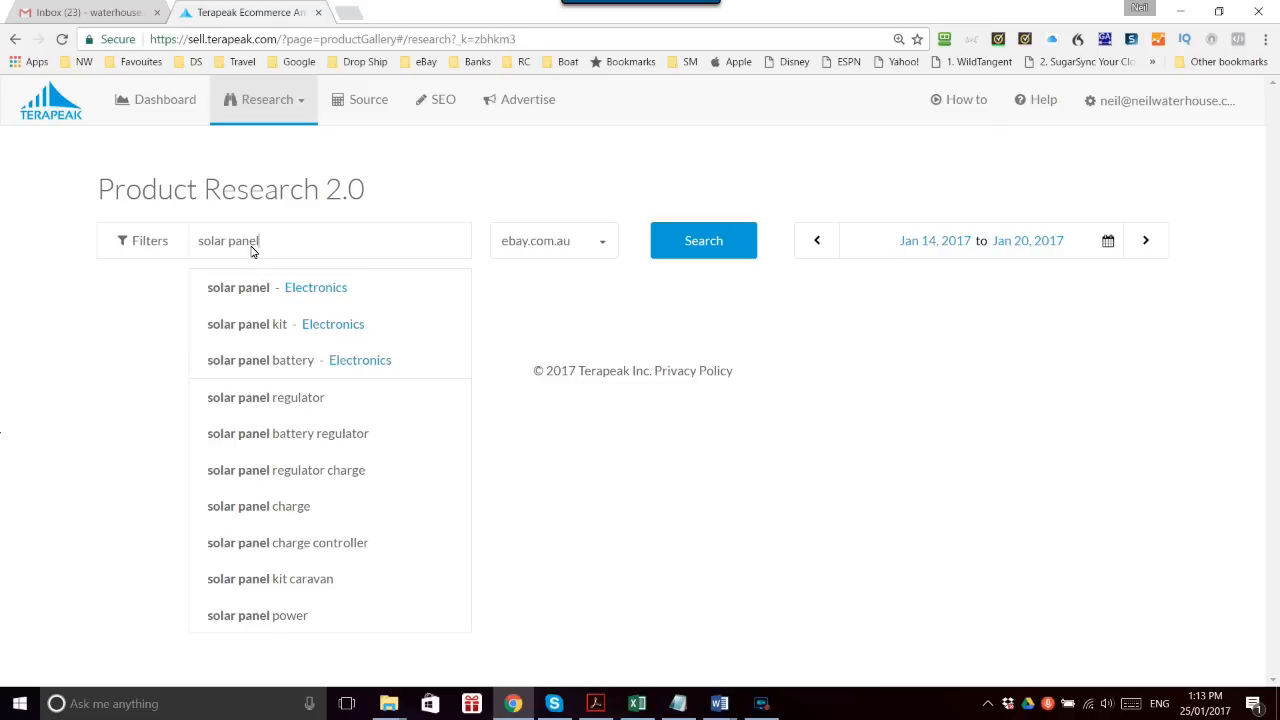
pyautogui.moveTo(287, 433)
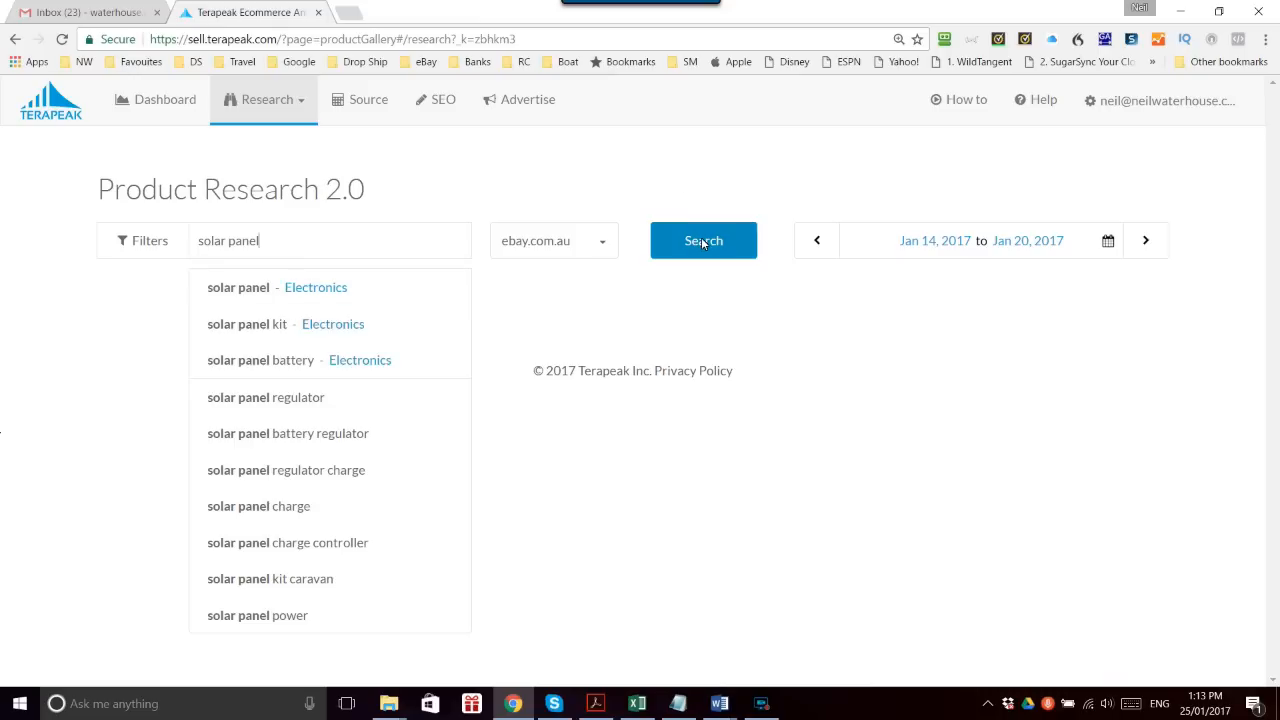
# - Run the search, showing 4,016 items sold and $254,743.61 total sales
pyautogui.click(703, 240)
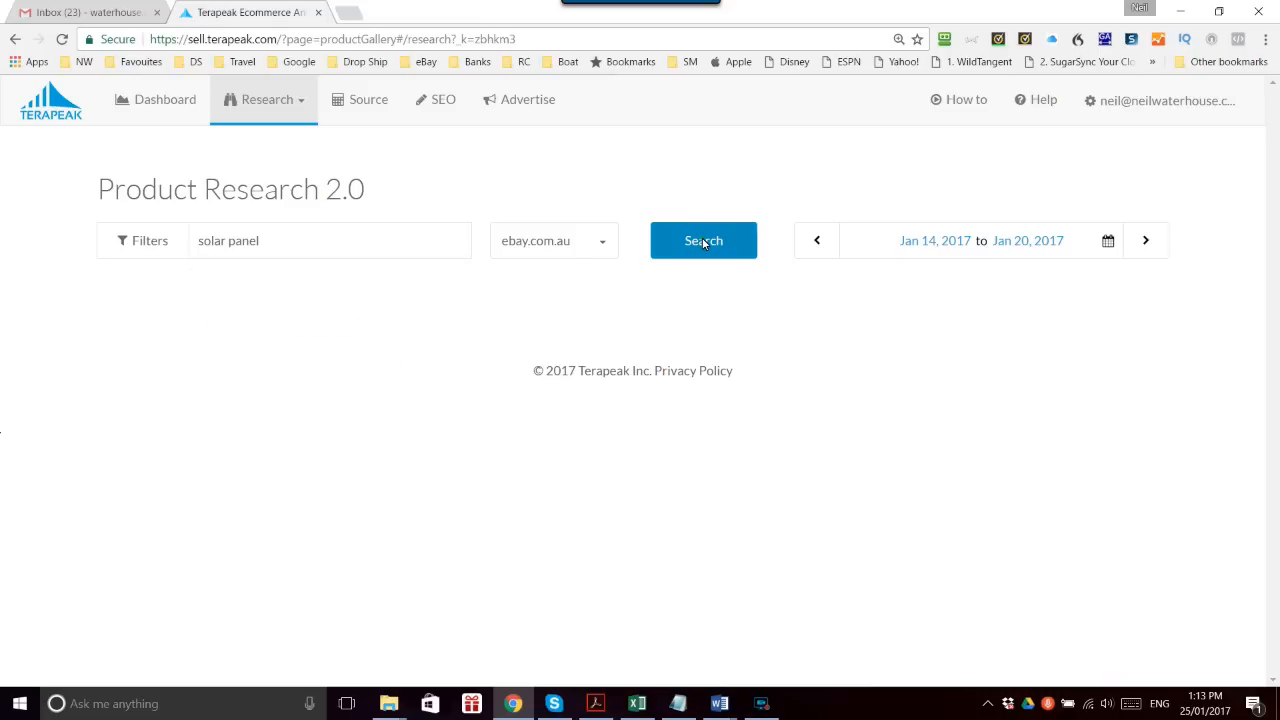
pyautogui.click(703, 240)
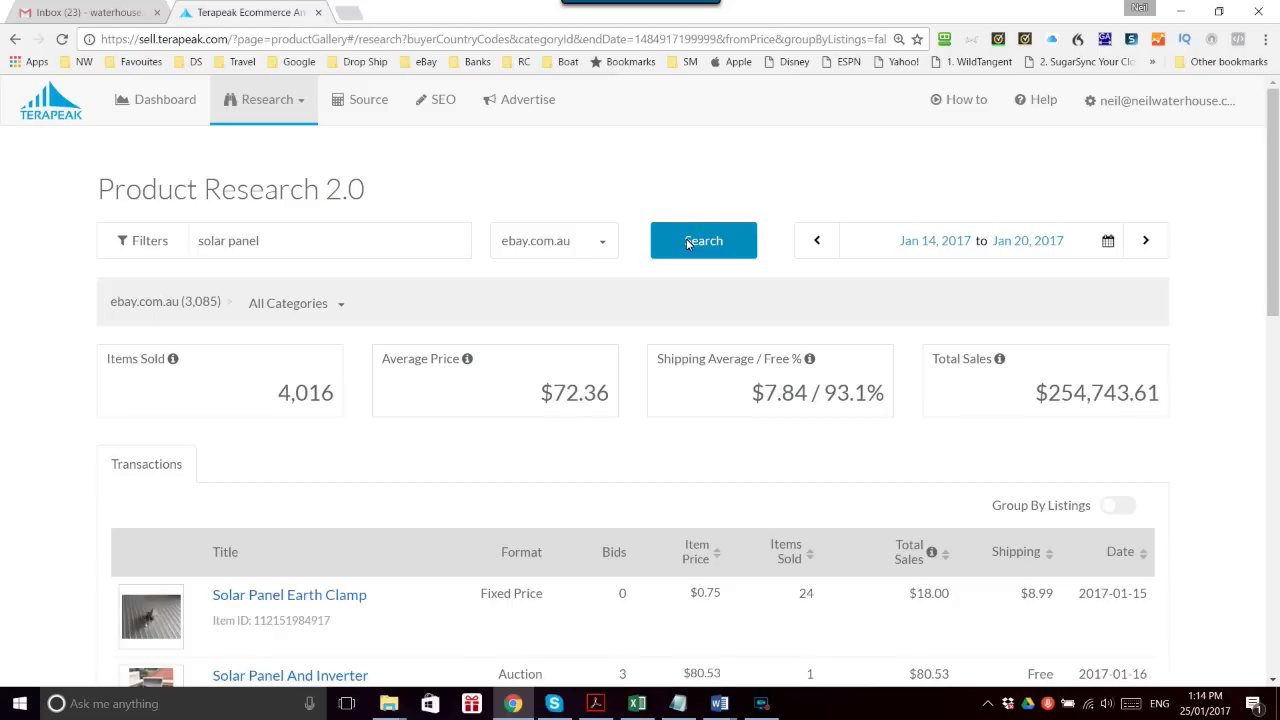
pyautogui.moveTo(658, 451)
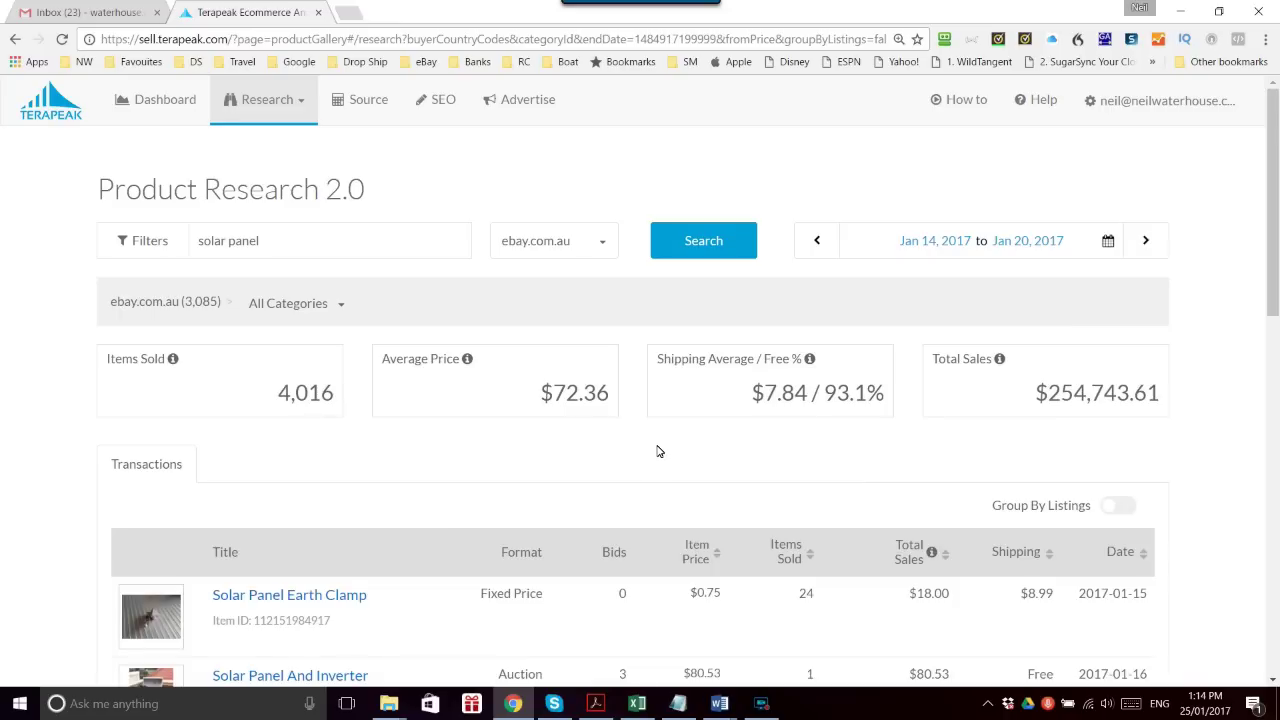
pyautogui.moveTo(1217, 491)
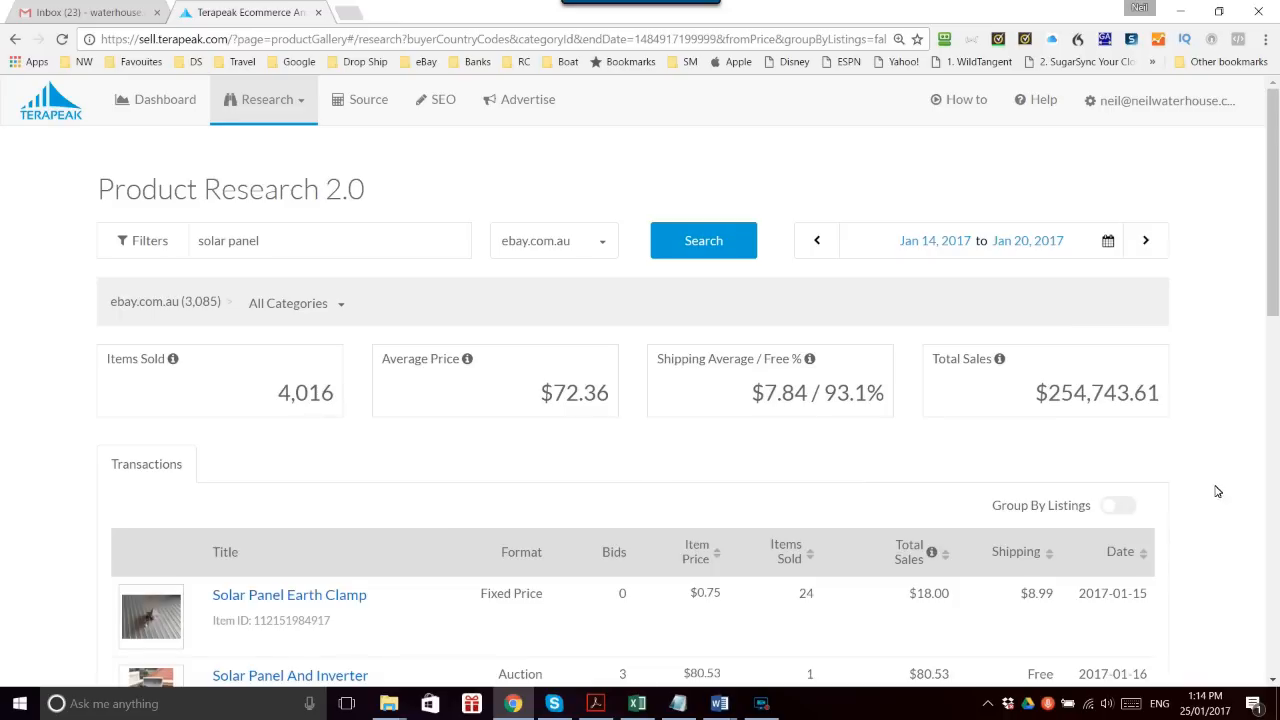
pyautogui.moveTo(1117, 513)
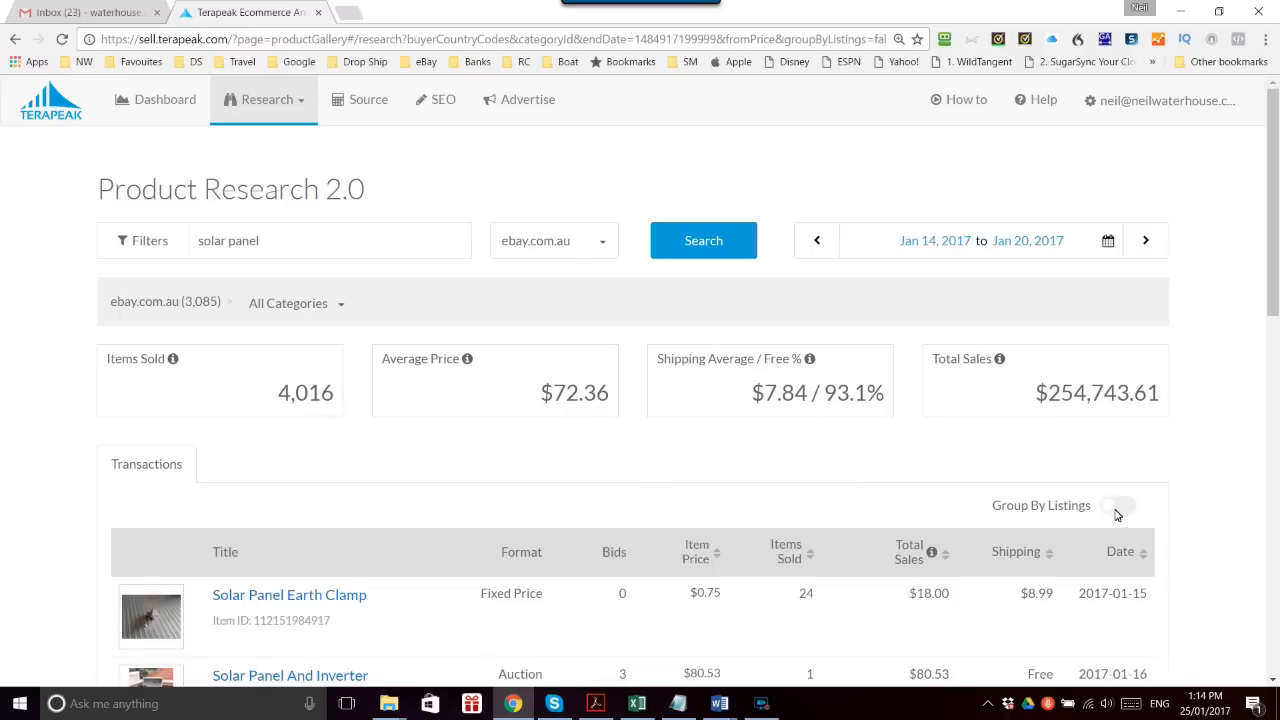
pyautogui.moveTo(1137, 515)
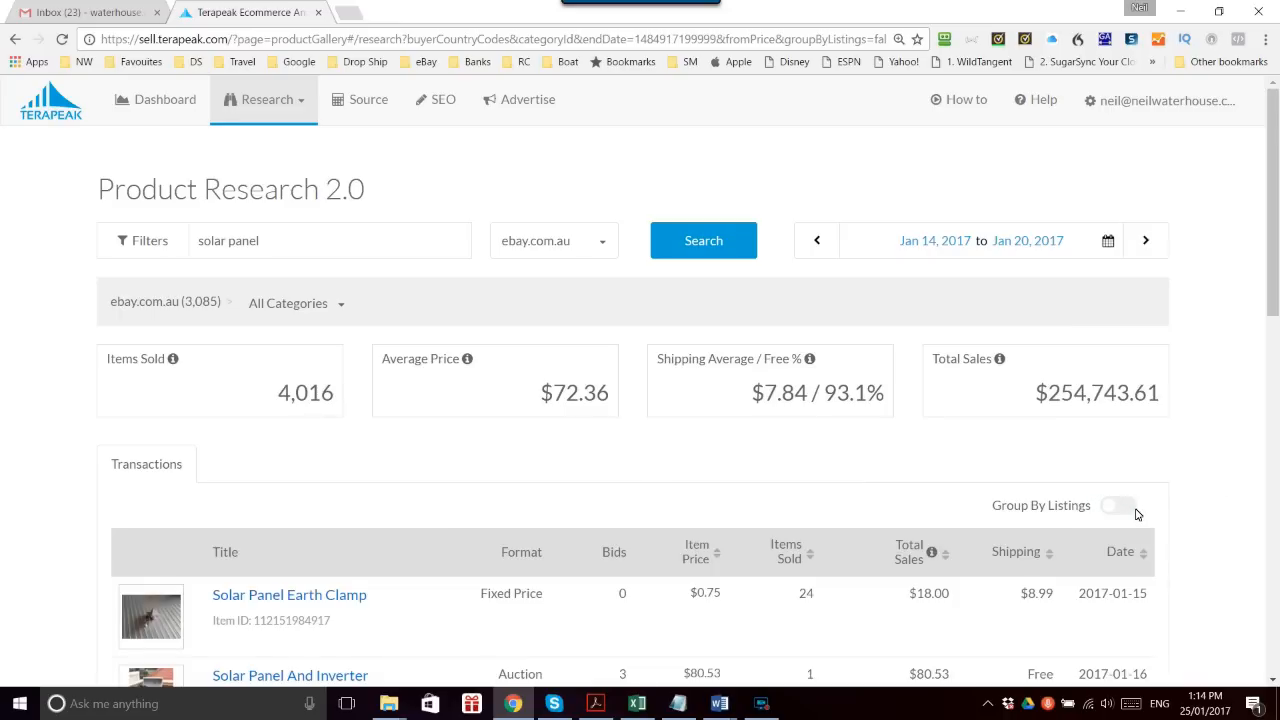
# - Turn on Group By Listings so transactions show one aggregated row per listing
pyautogui.click(1118, 505)
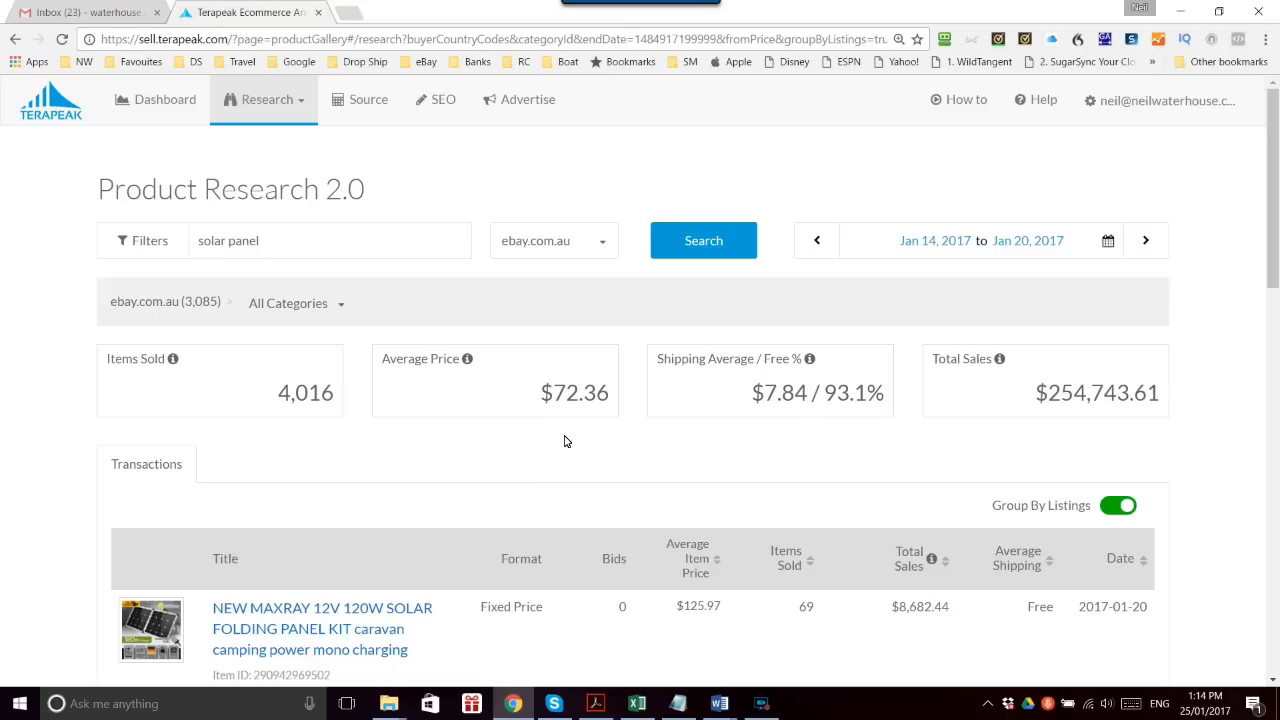
pyautogui.moveTo(408, 488)
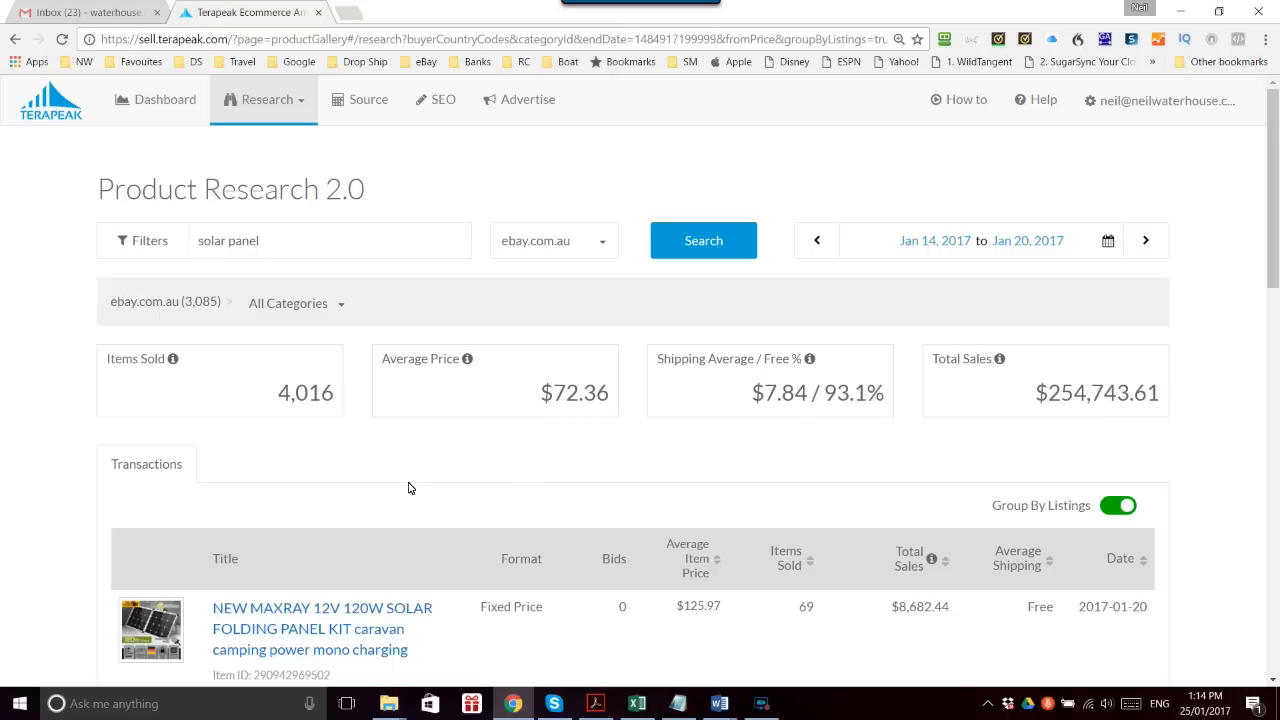
pyautogui.moveTo(930, 248)
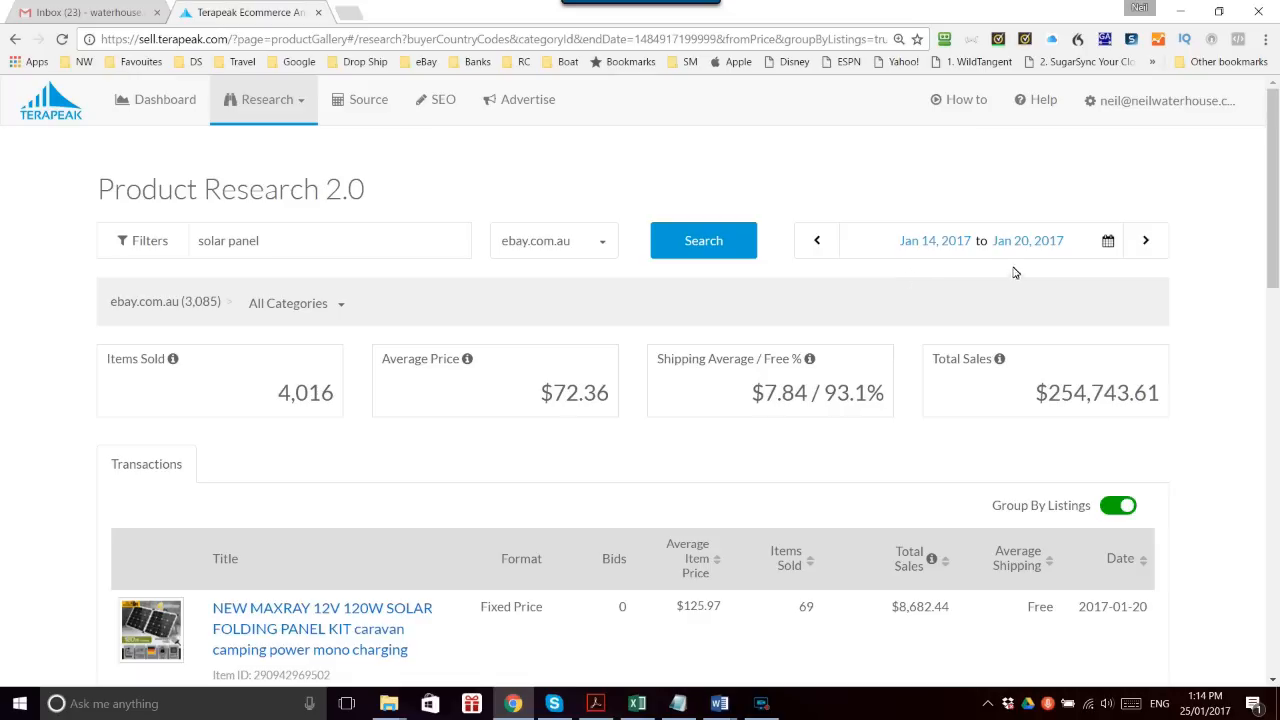
pyautogui.moveTo(682, 448)
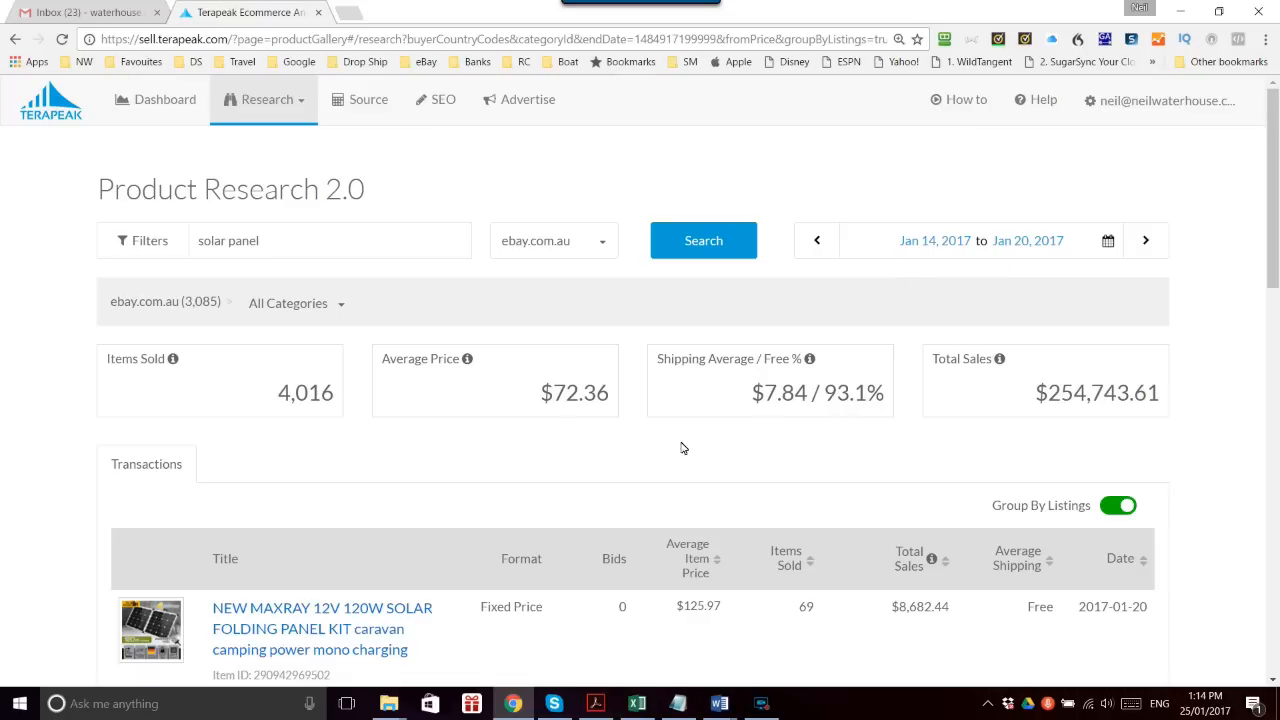
pyautogui.scroll(-3)
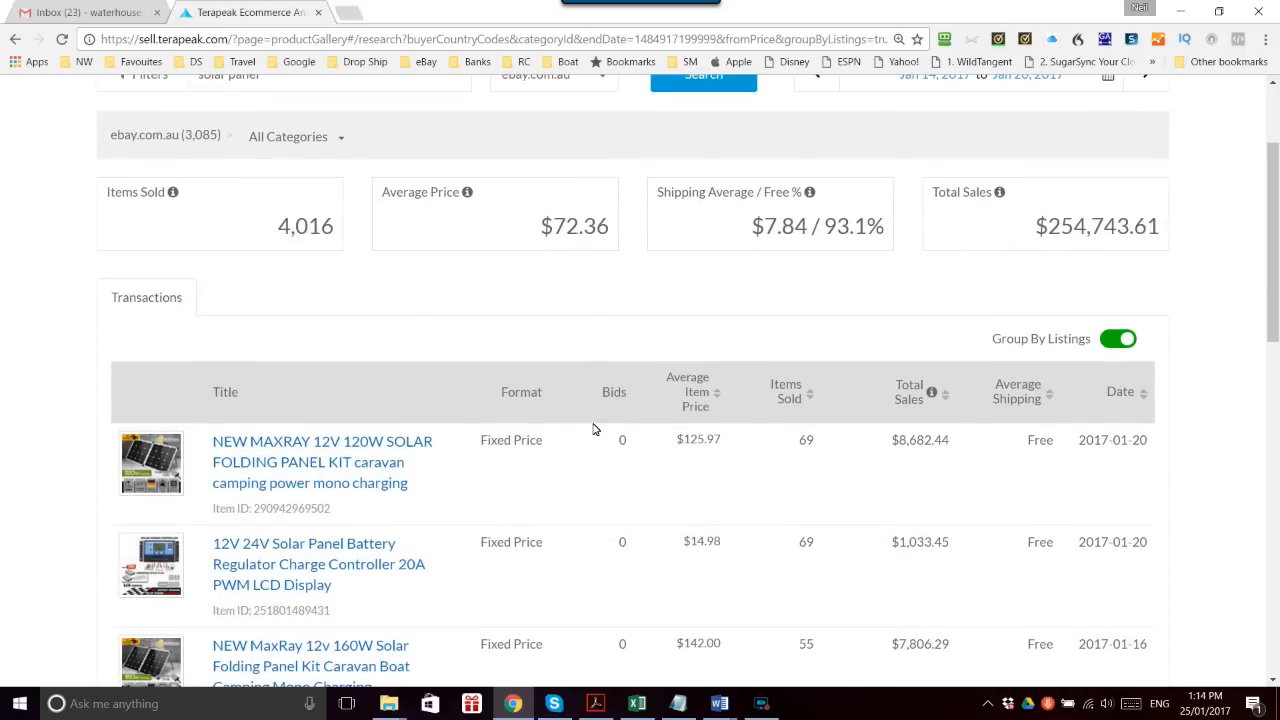
pyautogui.moveTo(310, 461)
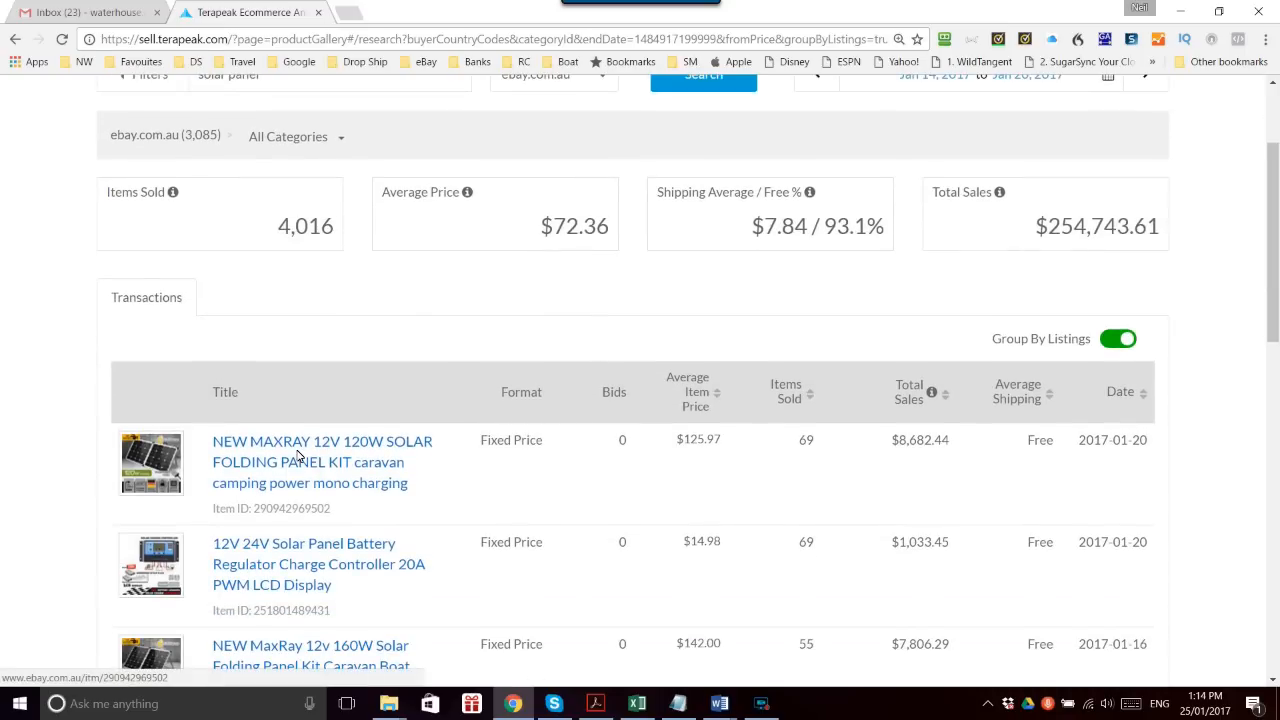
pyautogui.moveTo(807, 448)
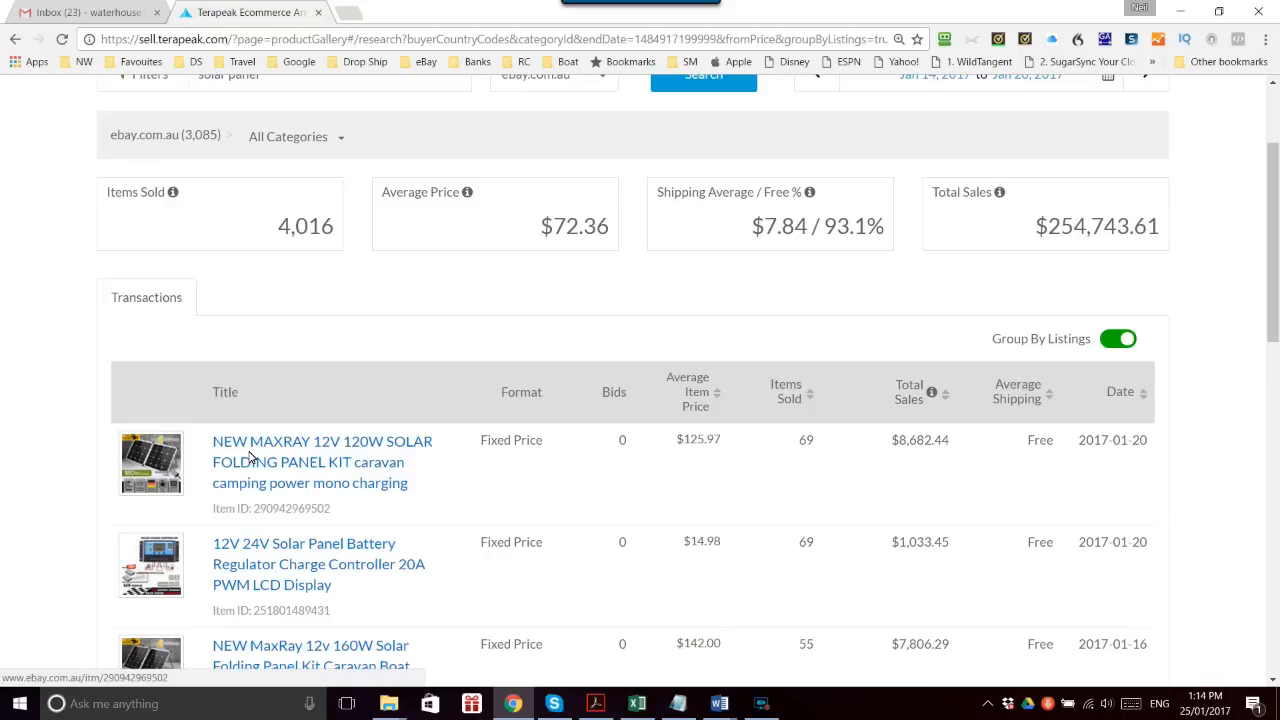
pyautogui.moveTo(718, 564)
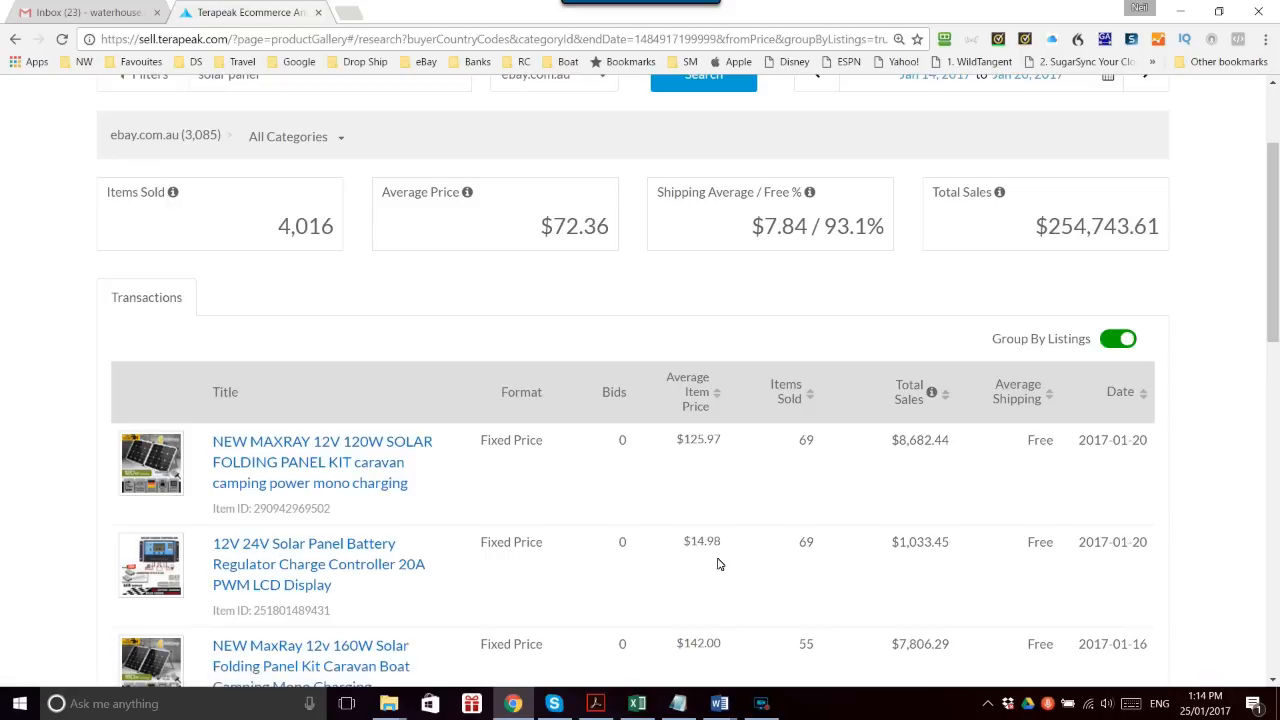
pyautogui.scroll(-3)
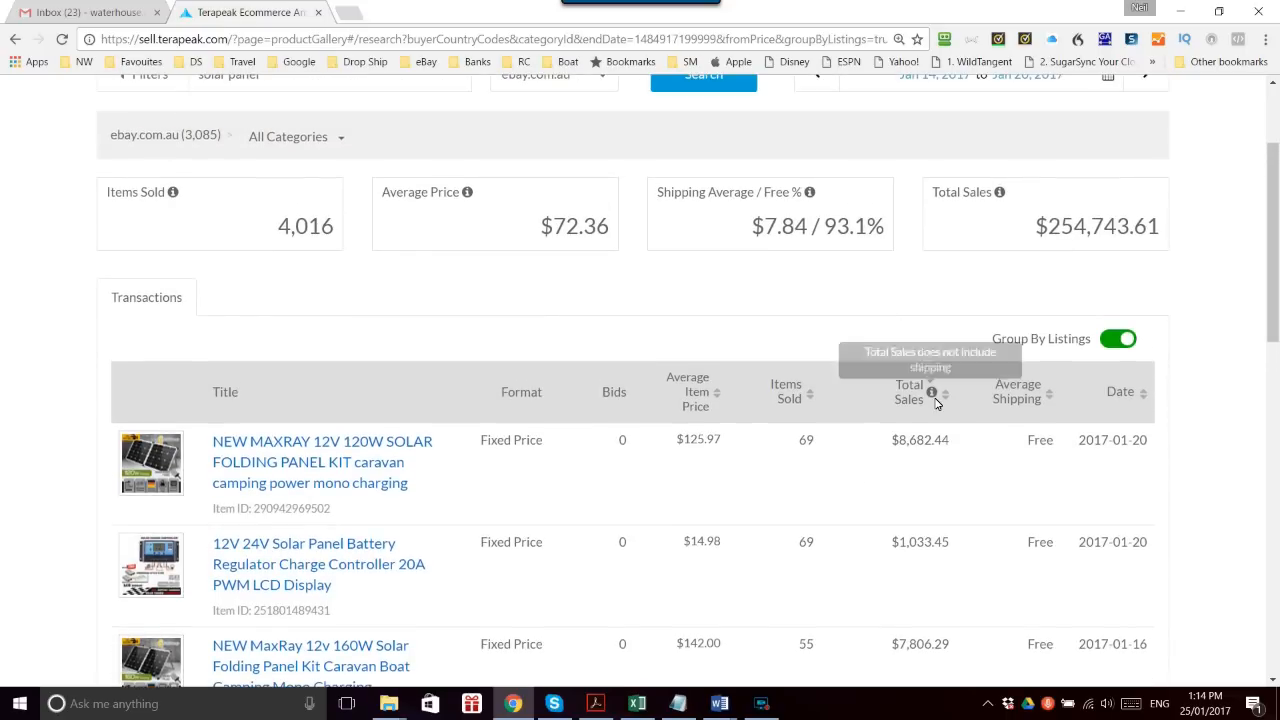
pyautogui.moveTo(683, 340)
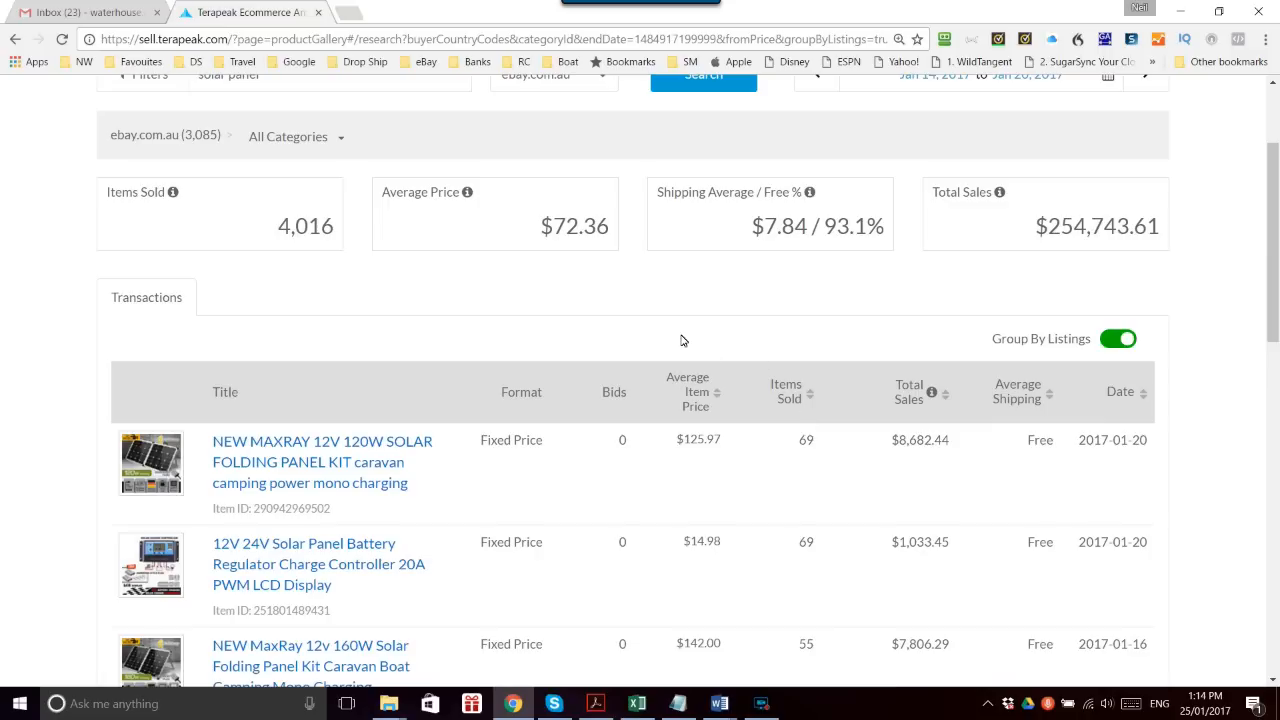
pyautogui.moveTo(378, 373)
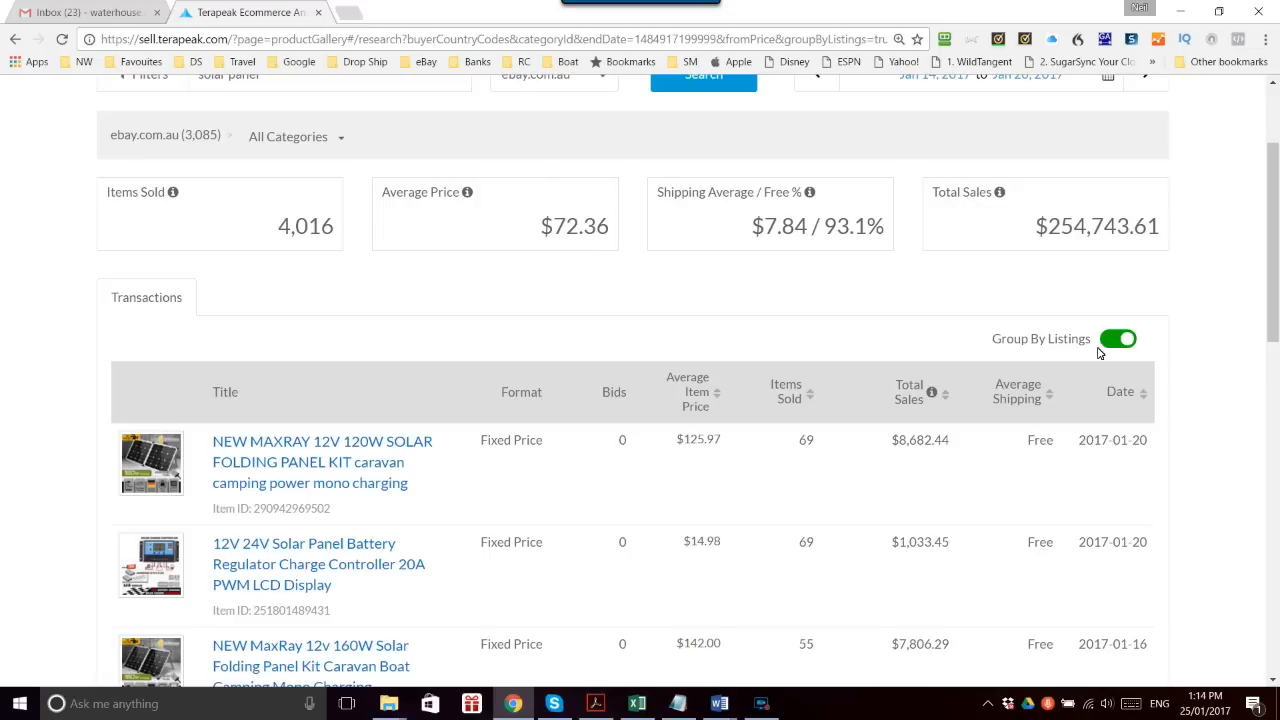
pyautogui.moveTo(705, 326)
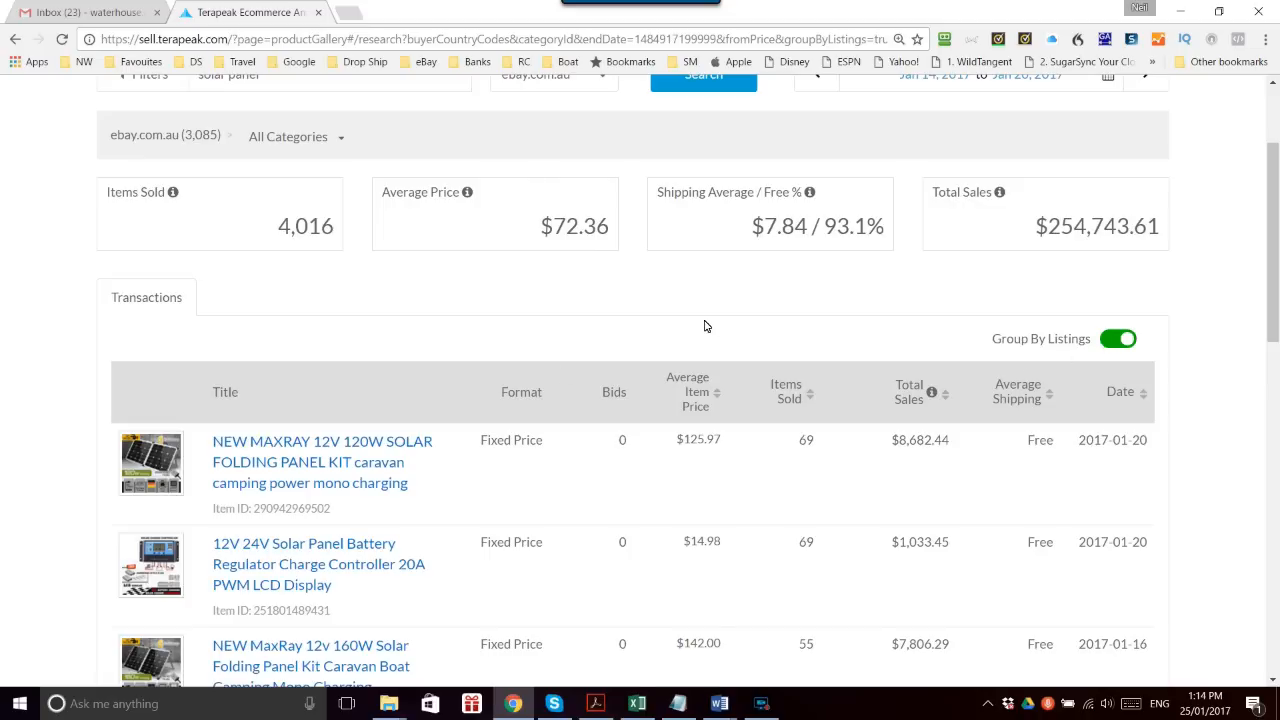
pyautogui.scroll(3)
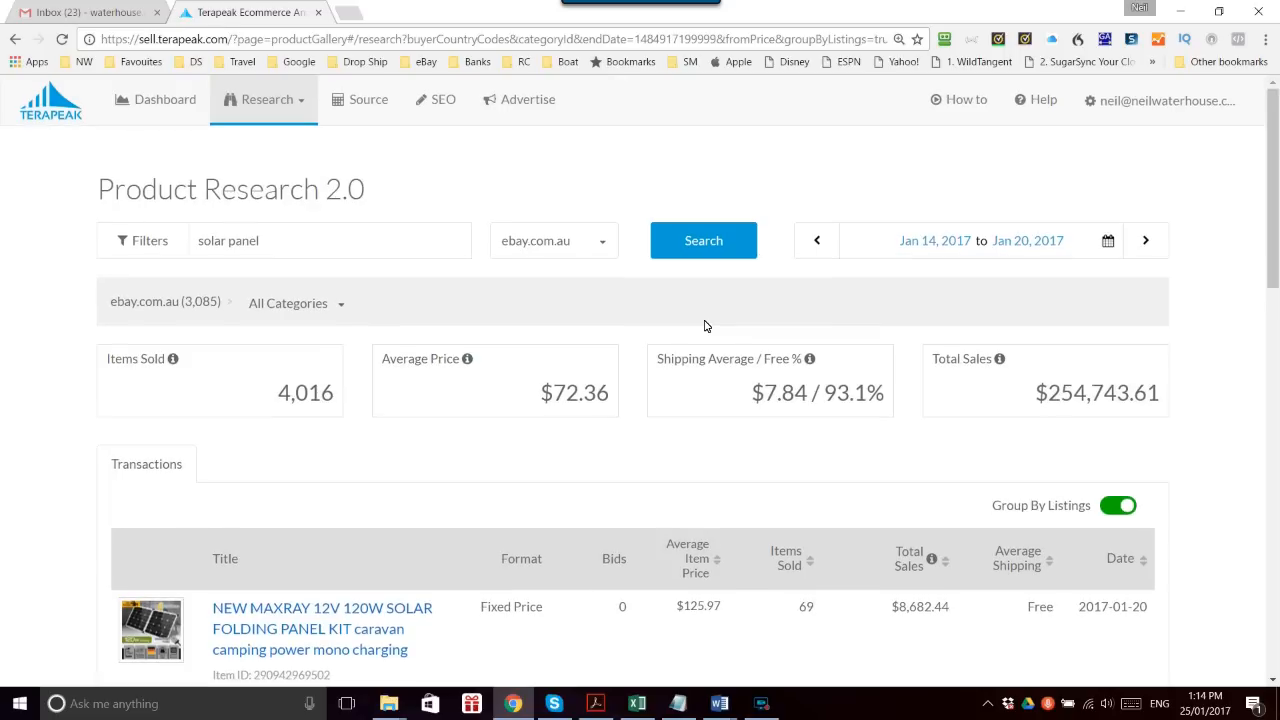